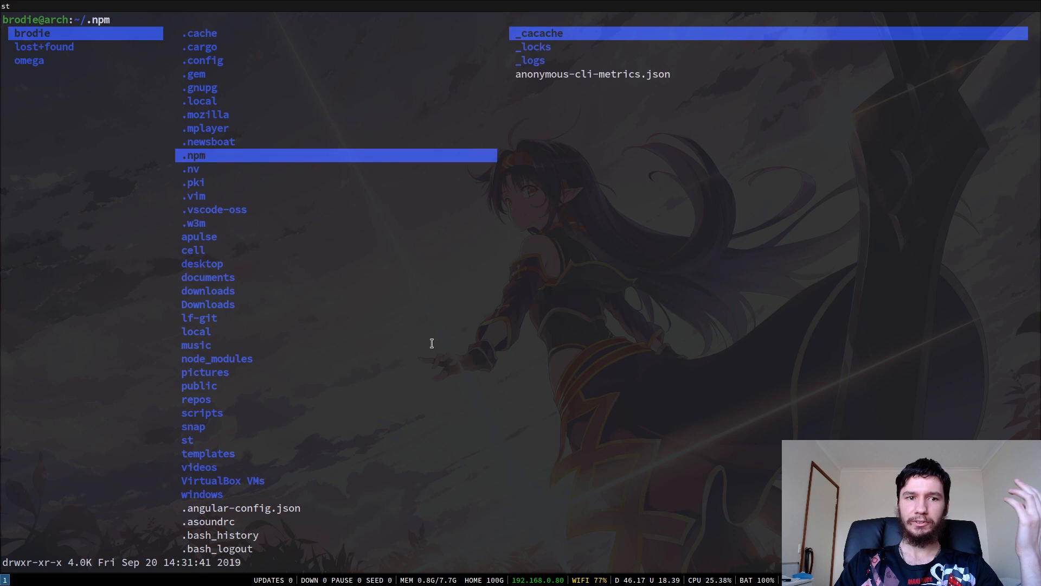
Preview .npm and .asoundrc, then enter ~/pictures/mpvscreenshots to list the movie screenshots.
{"action": "key", "text": "up"}
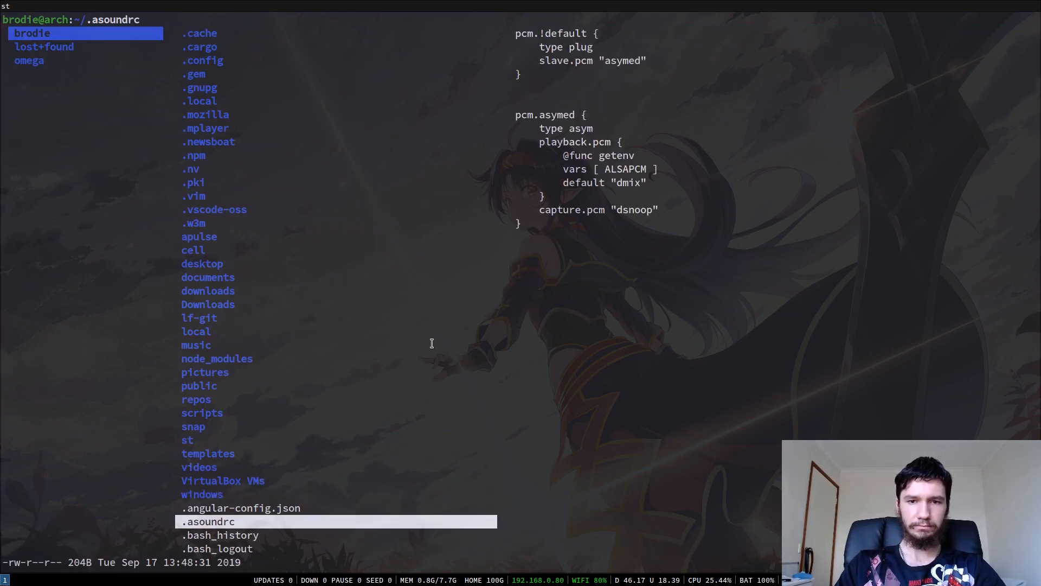
{"action": "key", "text": "Up"}
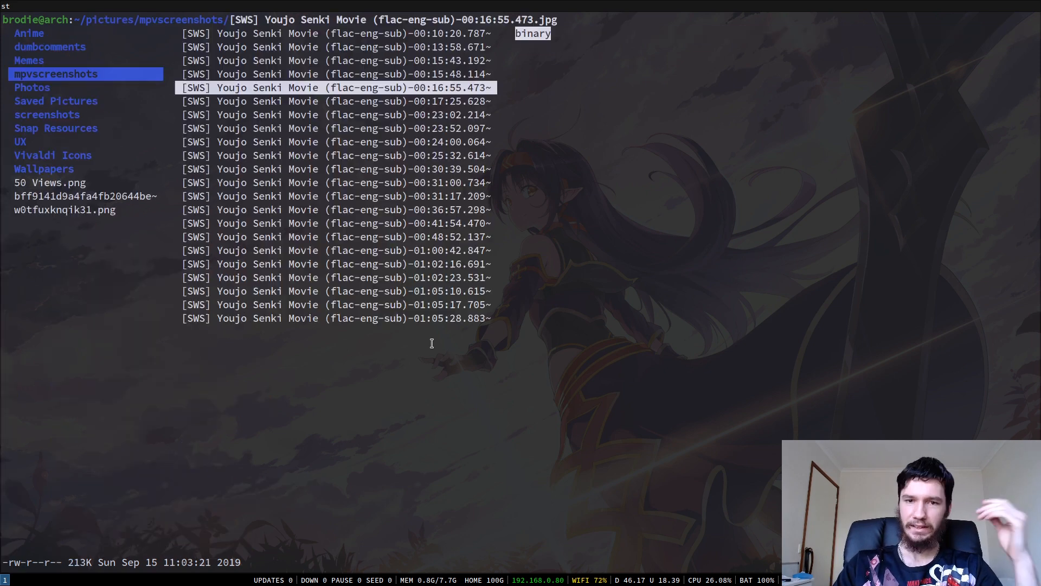
{"action": "key", "text": "Down"}
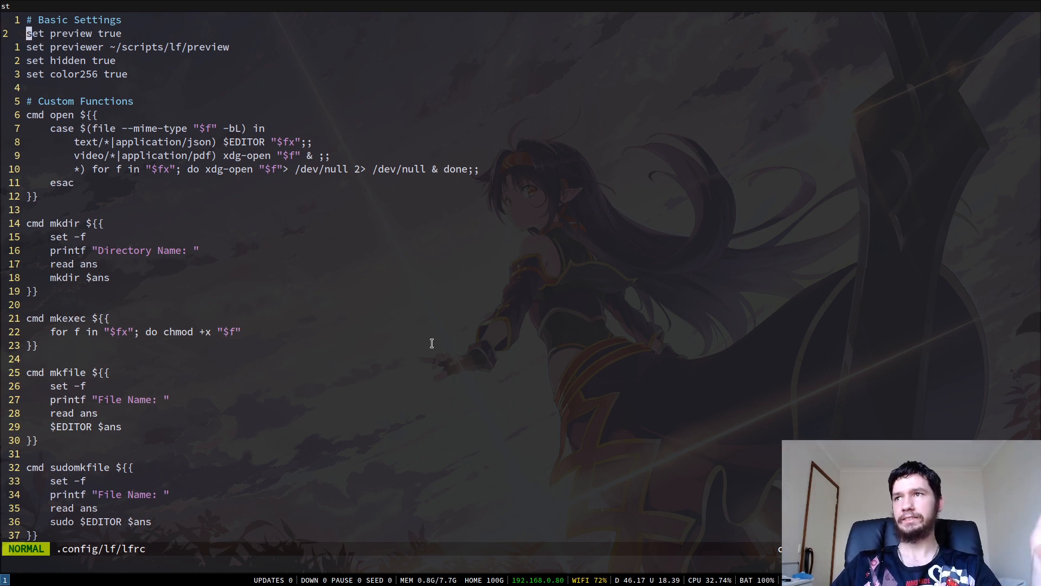
Step through lfrc's basic settings, past the previewer and hidden files lines.
{"action": "key", "text": "j"}
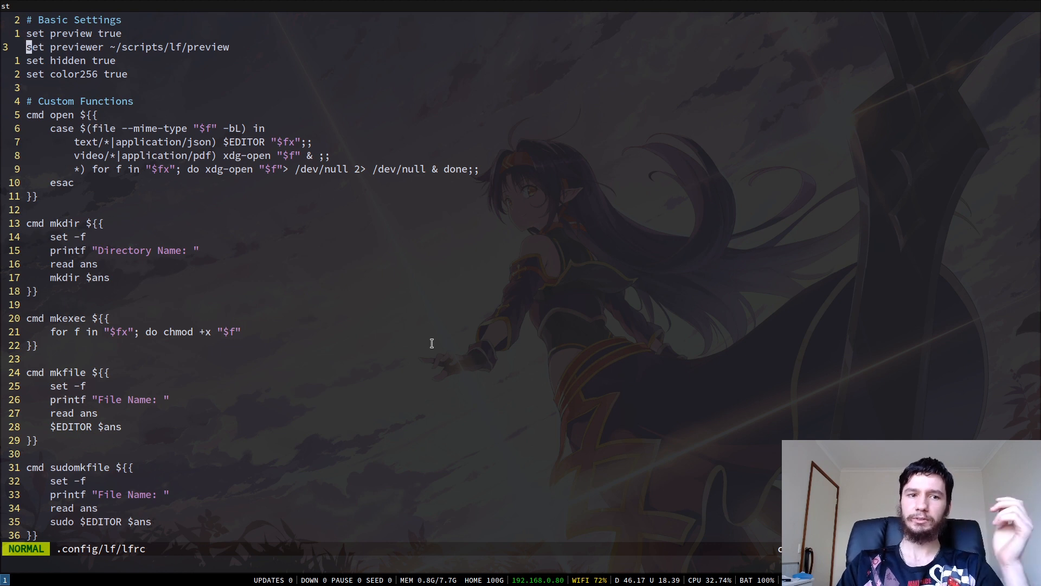
{"action": "key", "text": "j"}
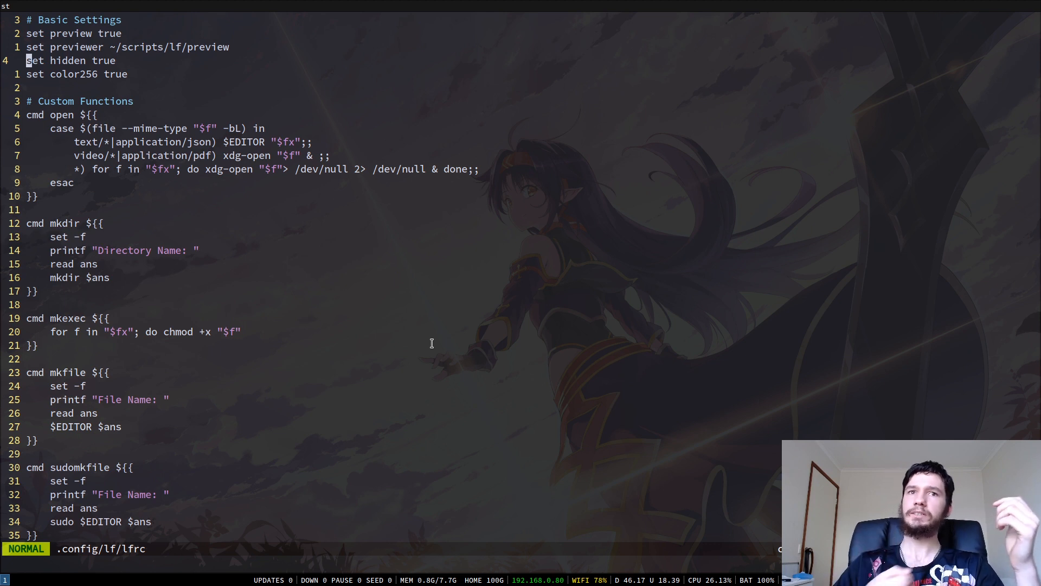
{"action": "key", "text": "j"}
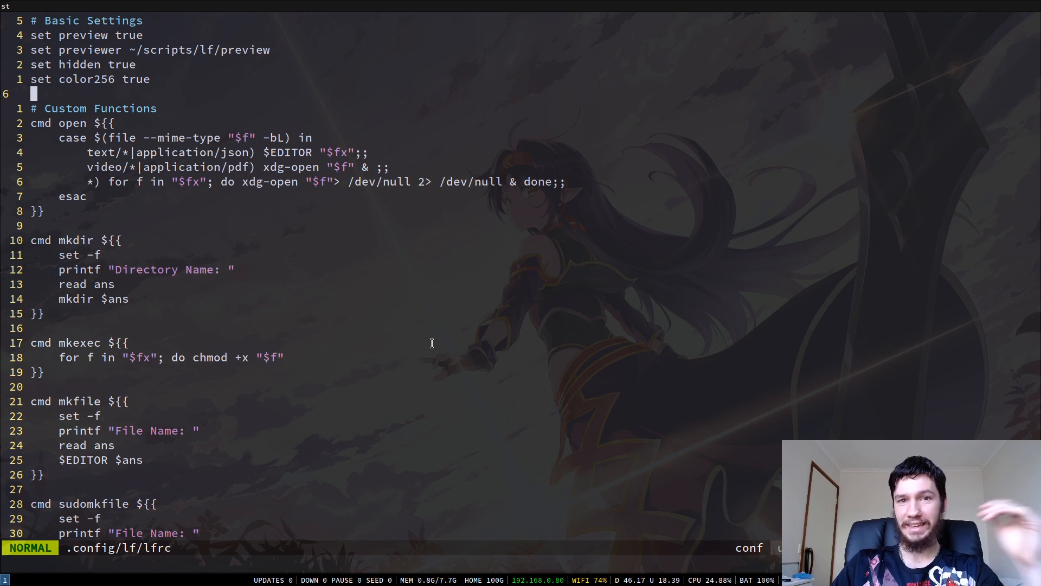
Walk into the cmd open case block and briefly select the case and text handler lines.
{"action": "key", "text": "j"}
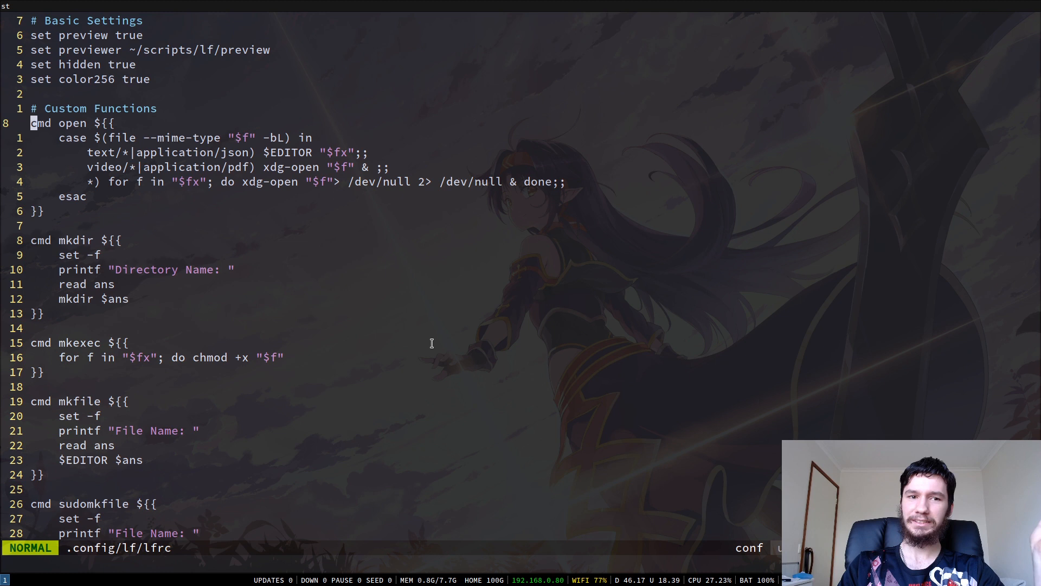
{"action": "key", "text": "j"}
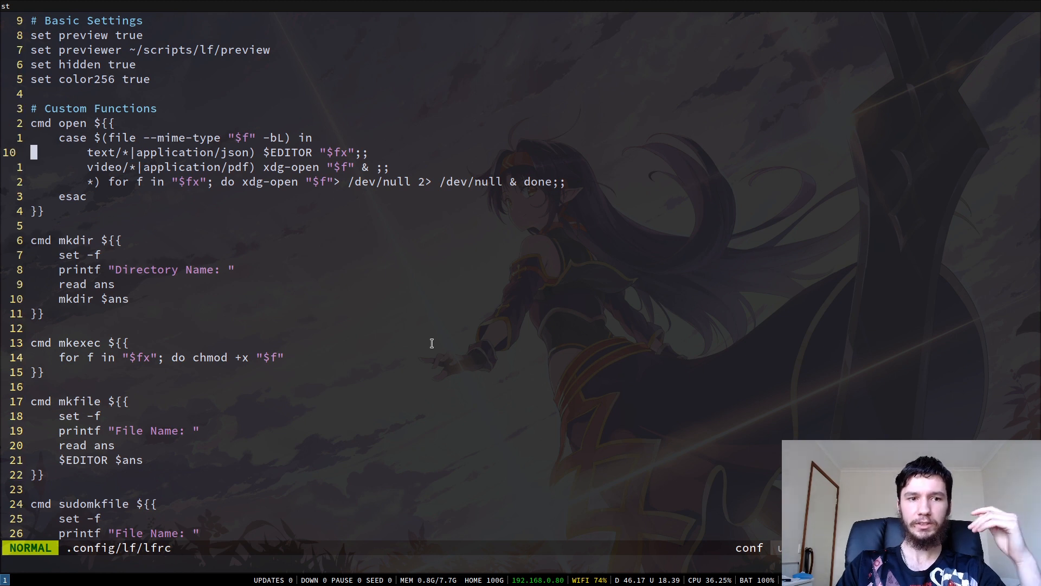
{"action": "key", "text": "k"}
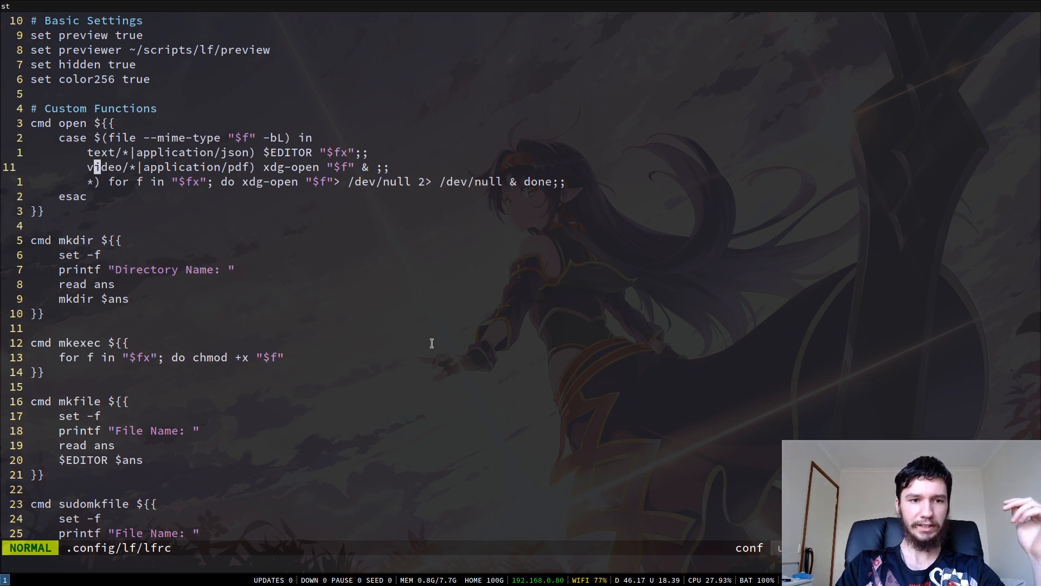
{"action": "key", "text": "V"}
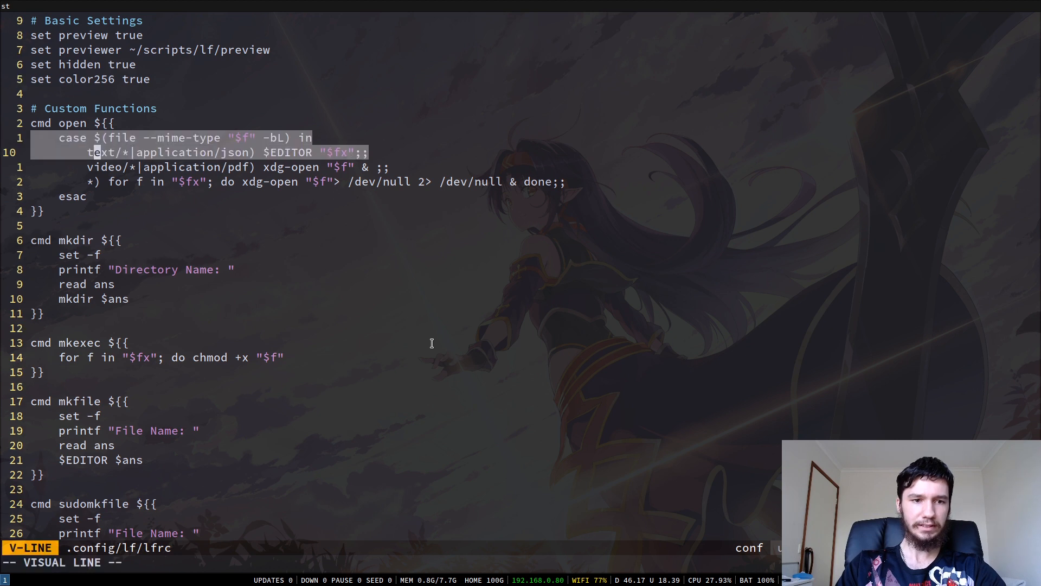
{"action": "key", "text": "Escape"}
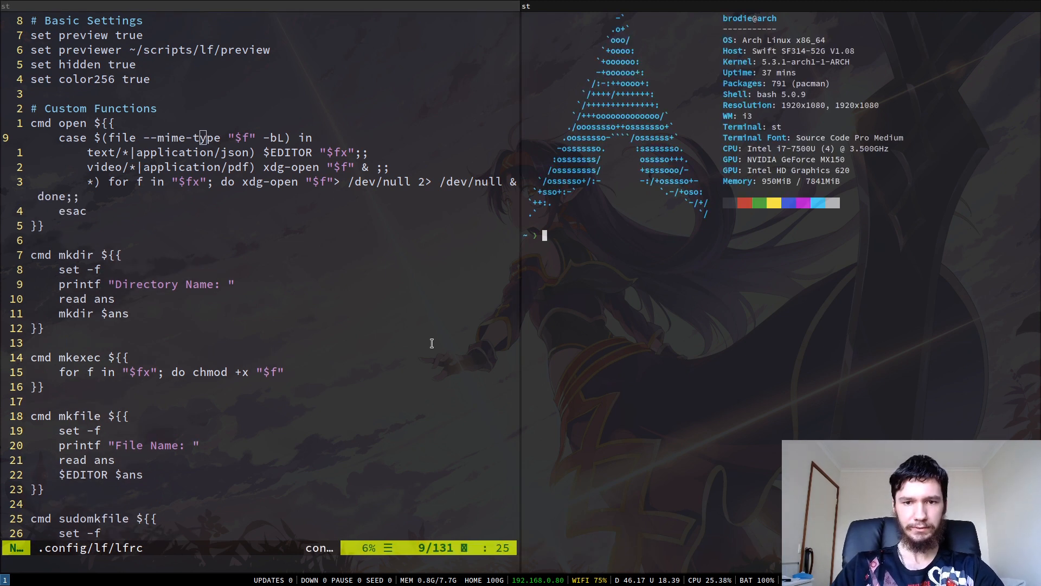
Run 'lf -doc | less' in a new split terminal and scroll the documentation.
{"action": "type", "text": "lf"}
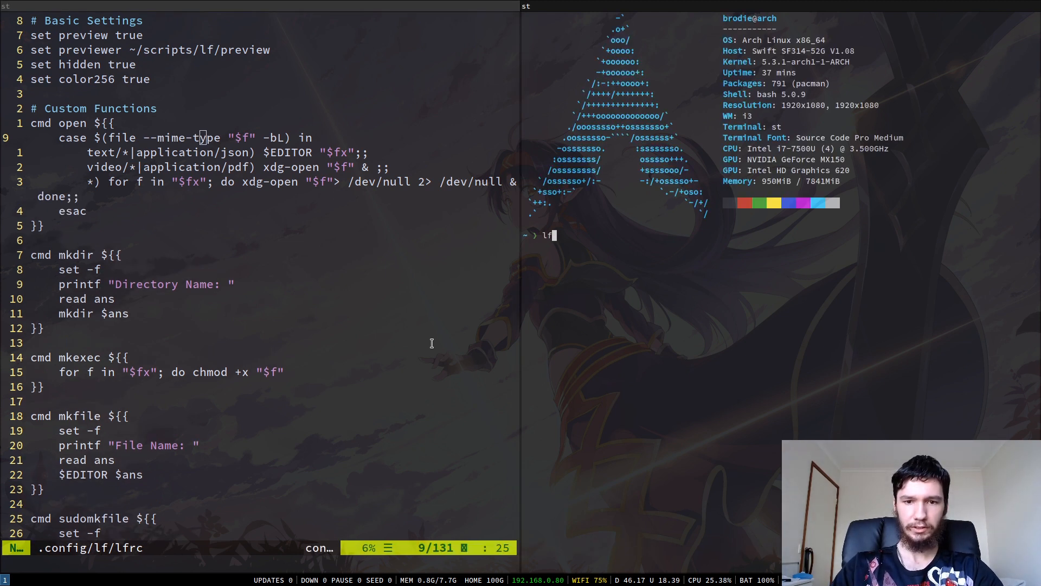
{"action": "type", "text": "-doc"}
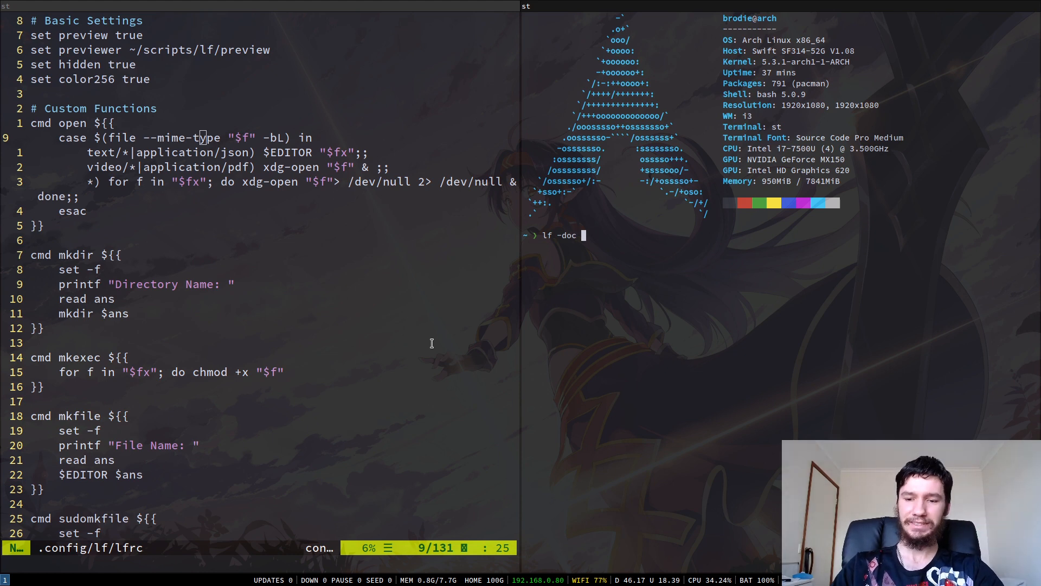
{"action": "type", "text": "| less"}
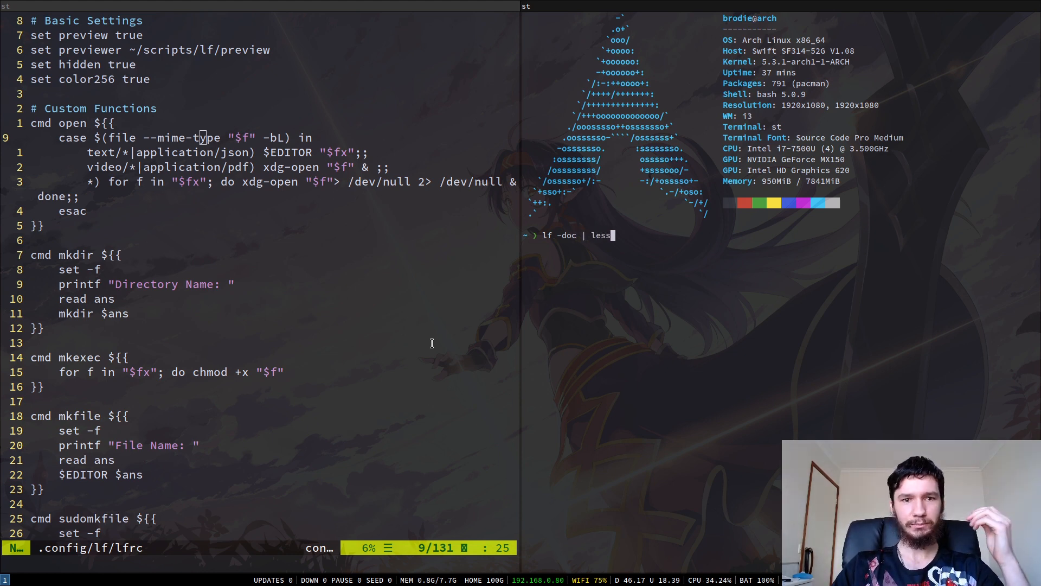
{"action": "key", "text": "Return"}
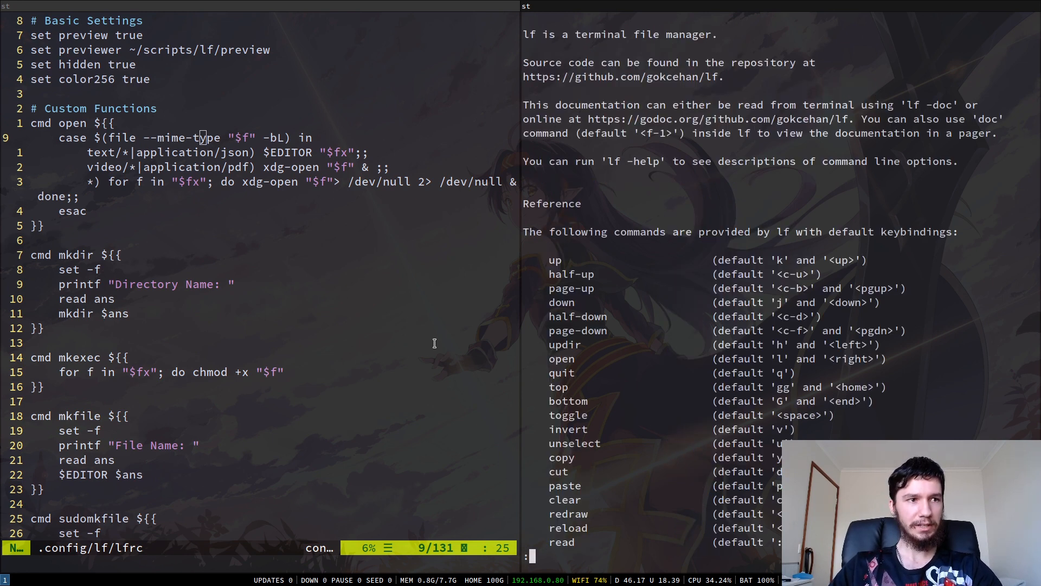
{"action": "scroll", "scroll_direction": "down", "scroll_amount": 3}
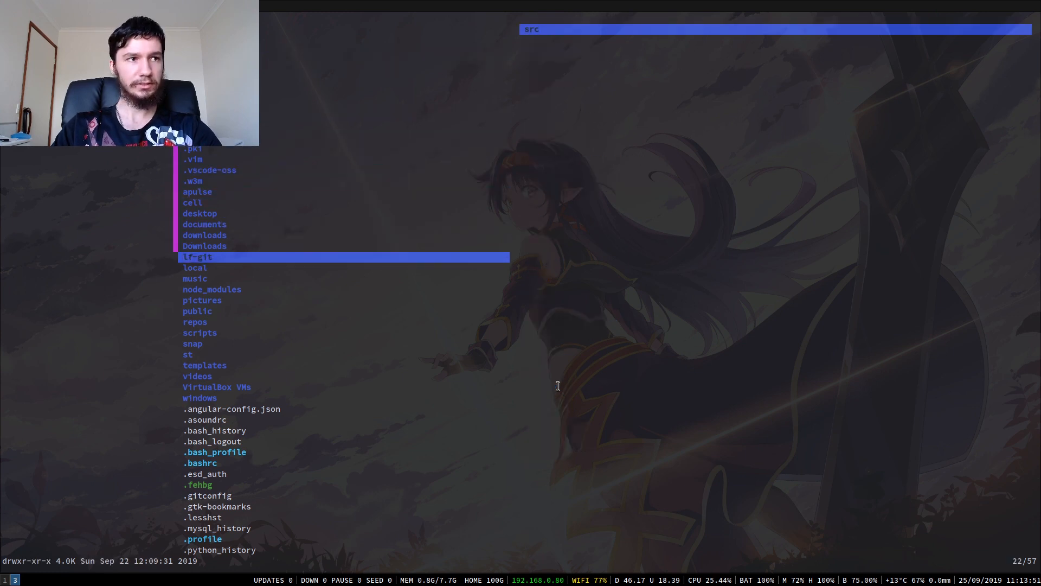
Move up through the hidden home folders in lf and mark .npm.
{"action": "key", "text": "q"}
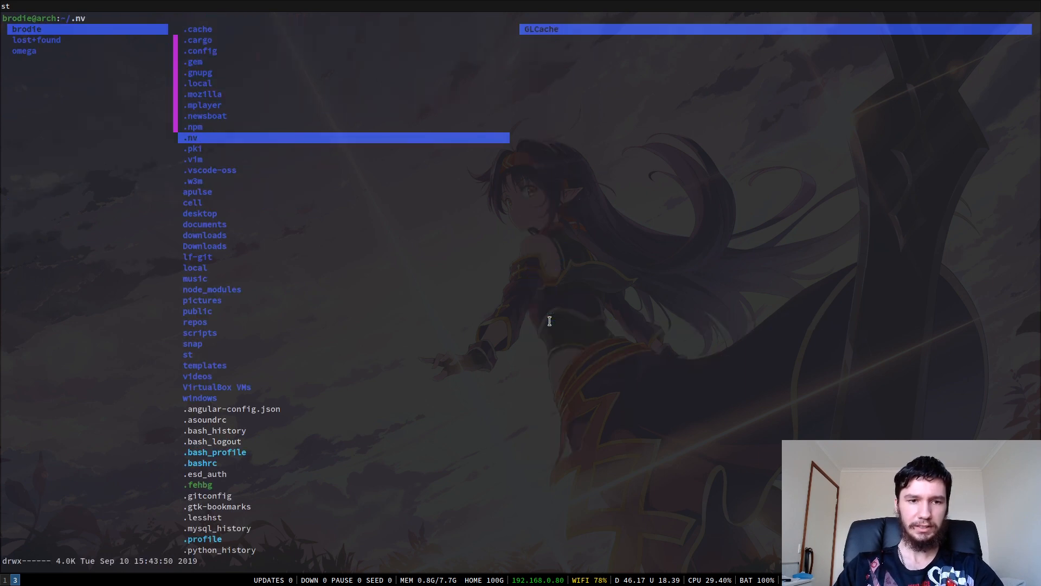
{"action": "key", "text": "Up"}
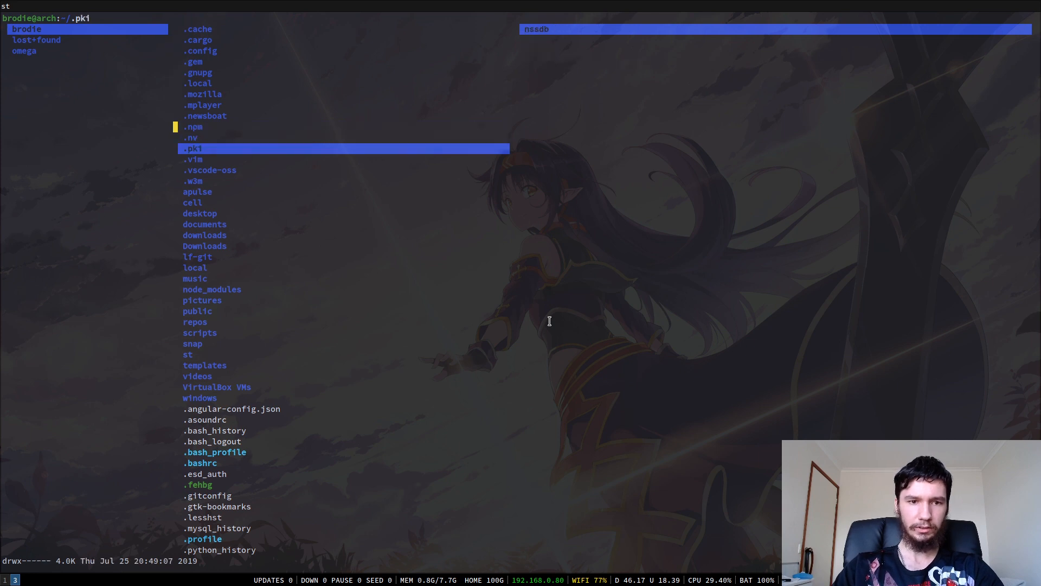
{"action": "left_click", "coordinate": [188, 354]}
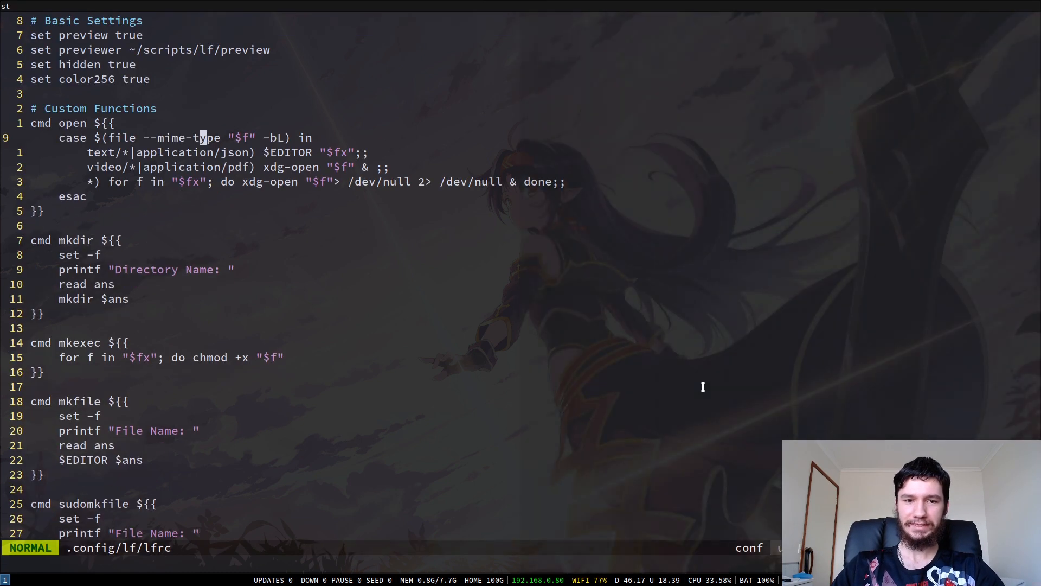
{"action": "mouse_move", "coordinate": [630, 282]}
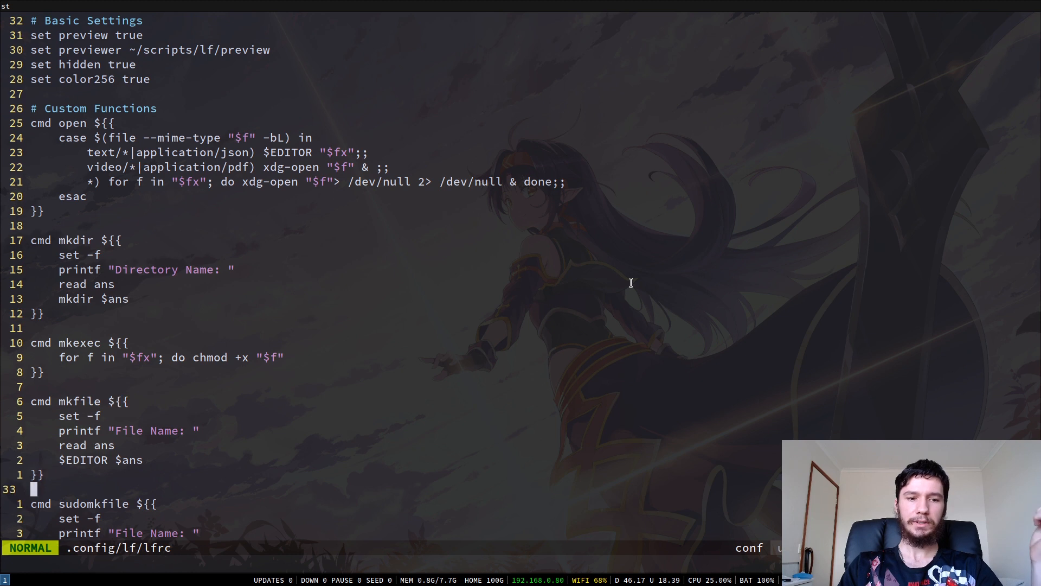
Scroll lfrc down to the setwallpaper and openterm functions and the # Bindings section.
{"action": "scroll", "scroll_direction": "down", "scroll_amount": 3}
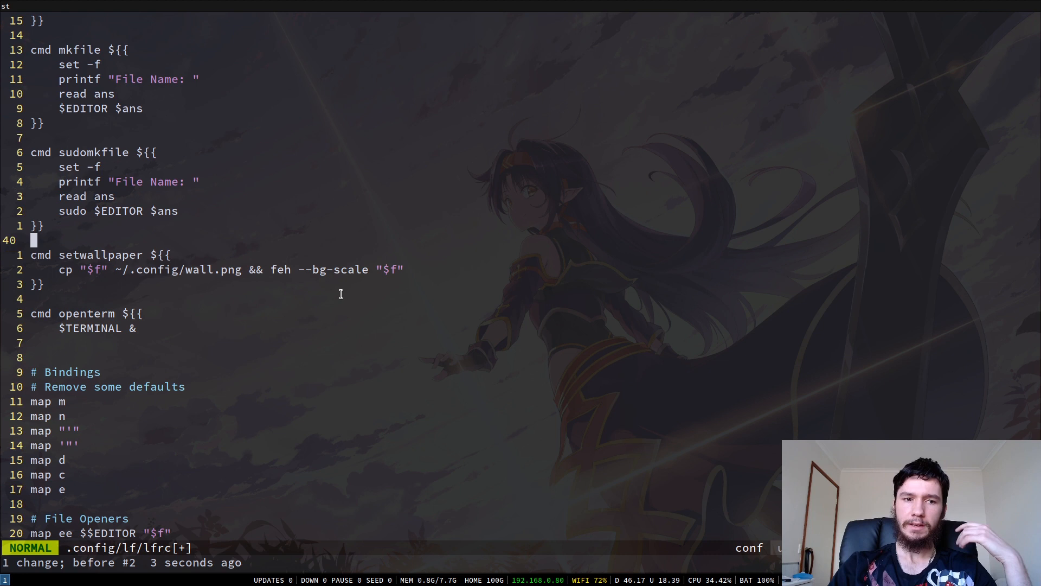
{"action": "key", "text": "j"}
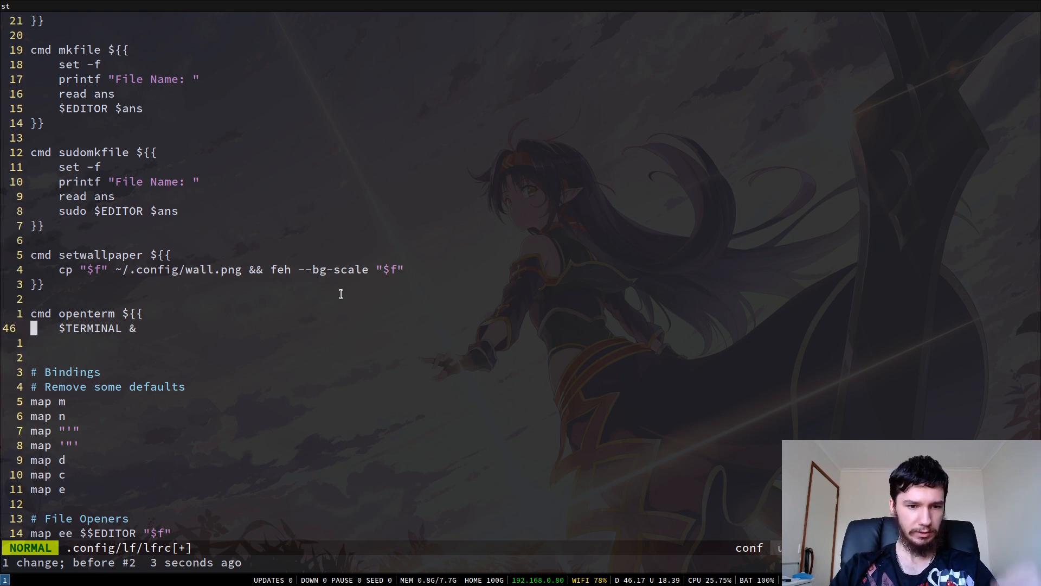
{"action": "key", "text": "i"}
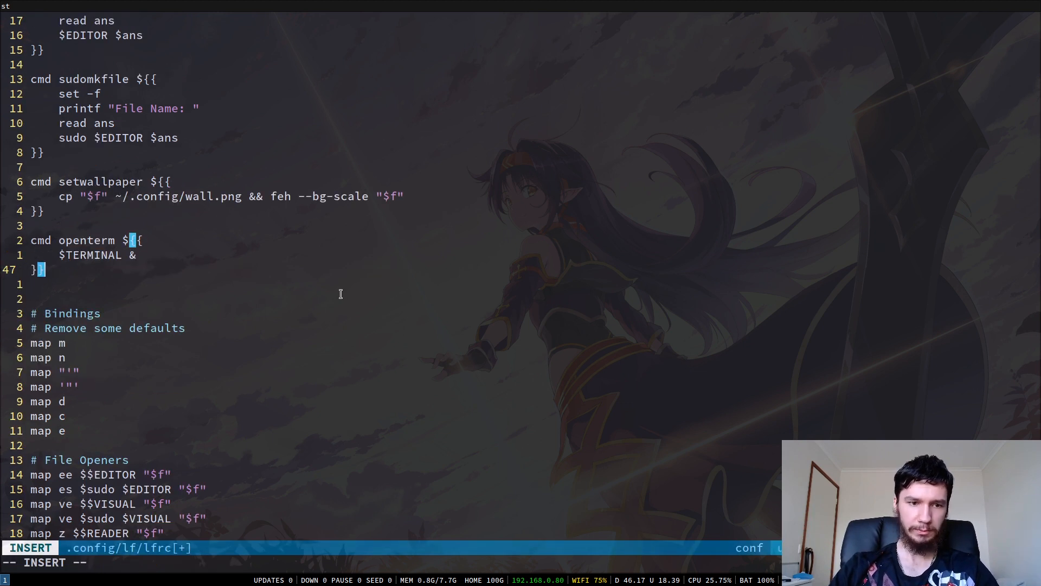
{"action": "key", "text": "Escape"}
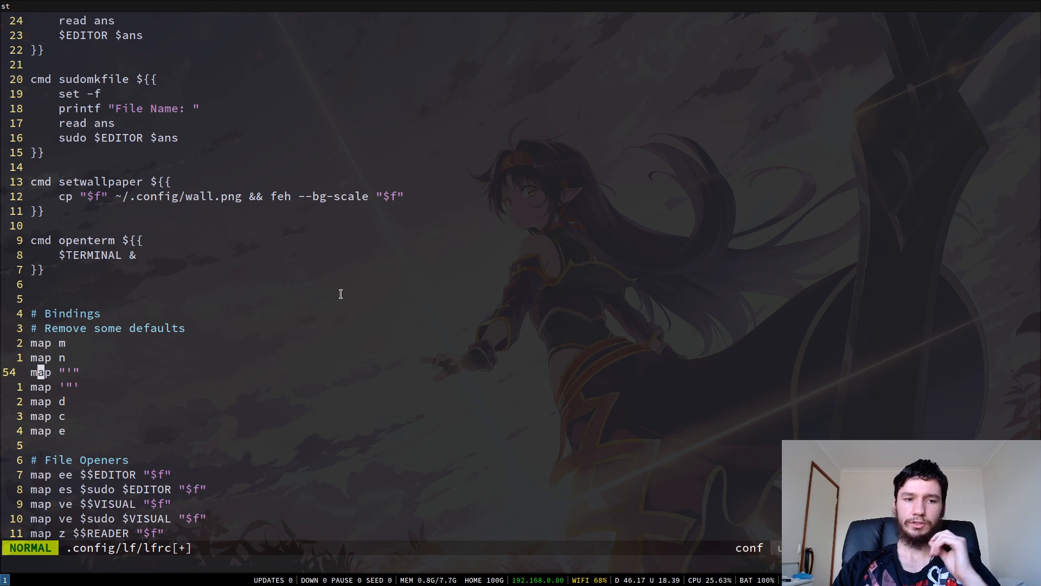
{"action": "key", "text": "j"}
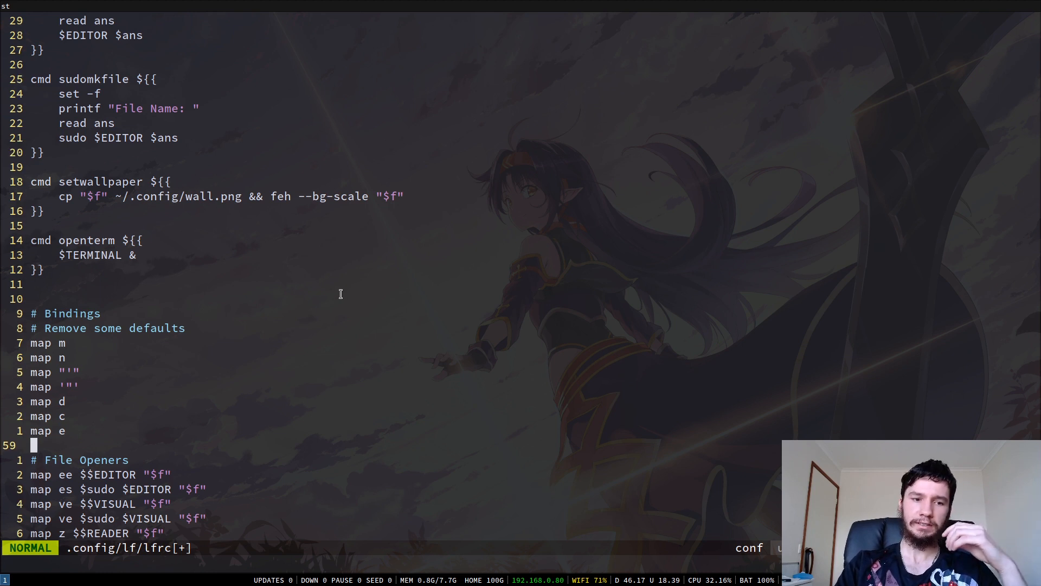
{"action": "scroll", "scroll_direction": "down", "scroll_amount": 3}
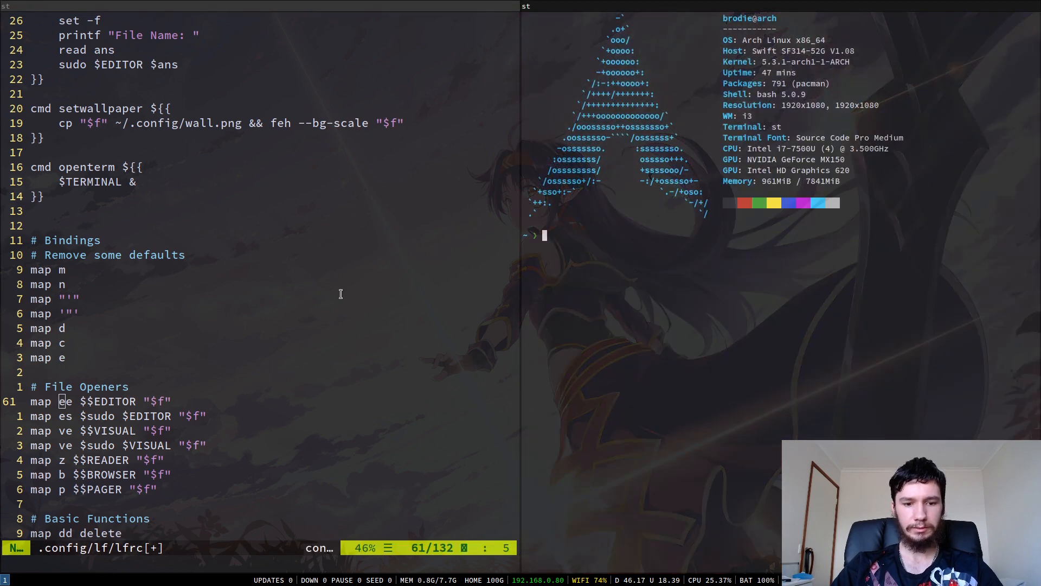
{"action": "type", "text": "v .ba"}
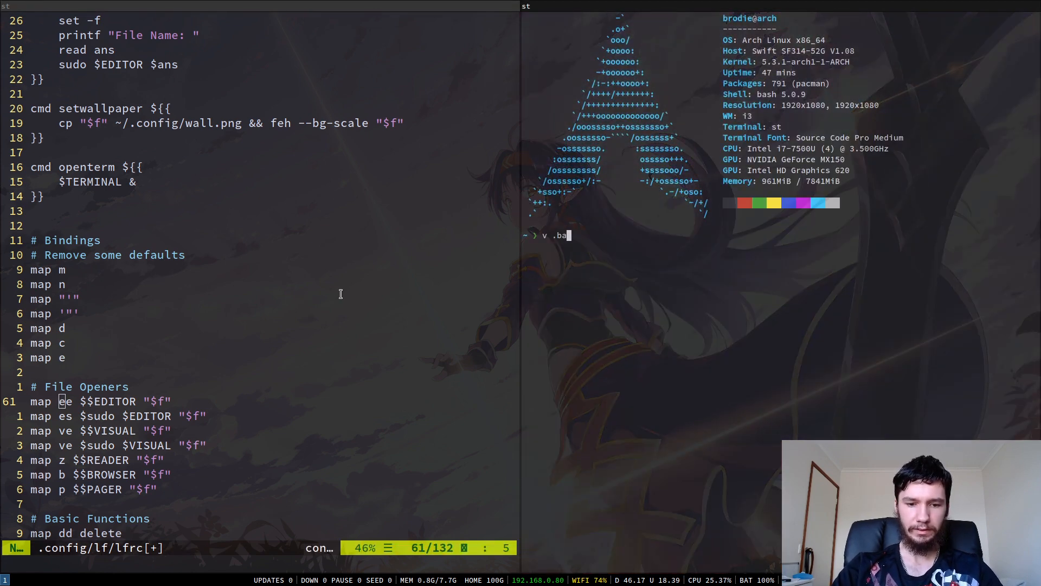
{"action": "key", "text": "Return"}
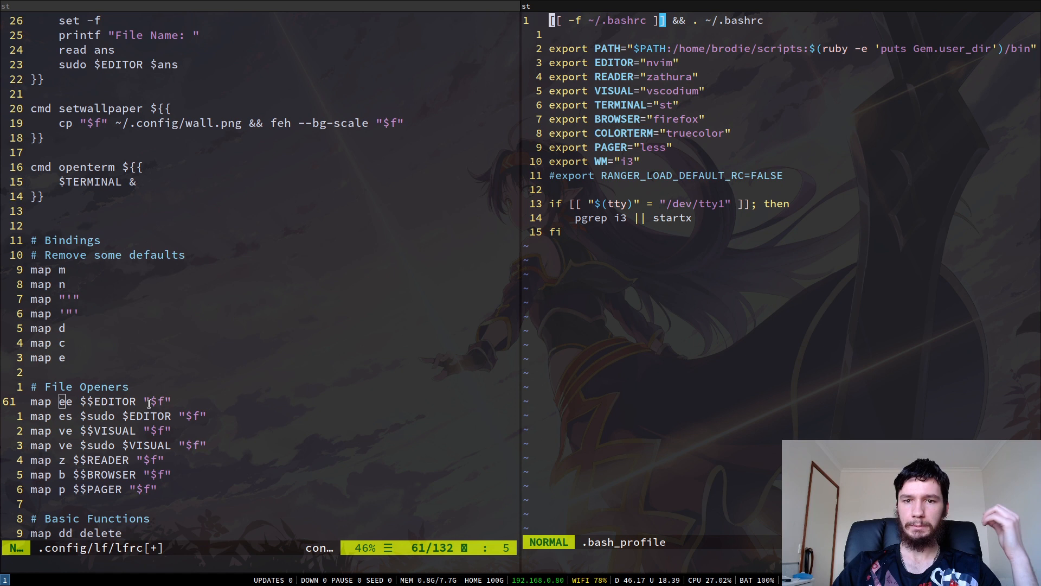
{"action": "mouse_move", "coordinate": [221, 289]}
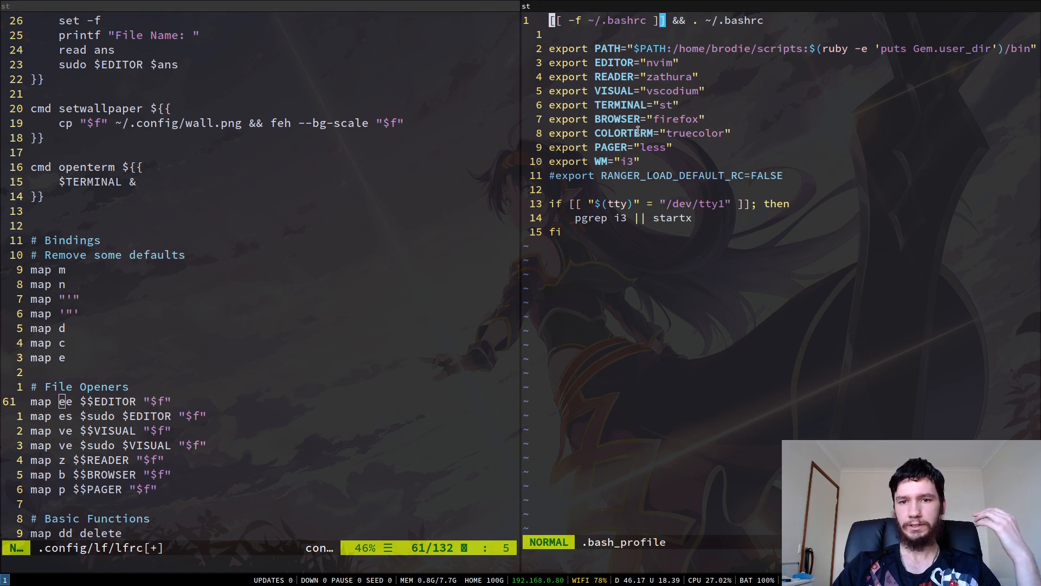
{"action": "mouse_move", "coordinate": [395, 333]}
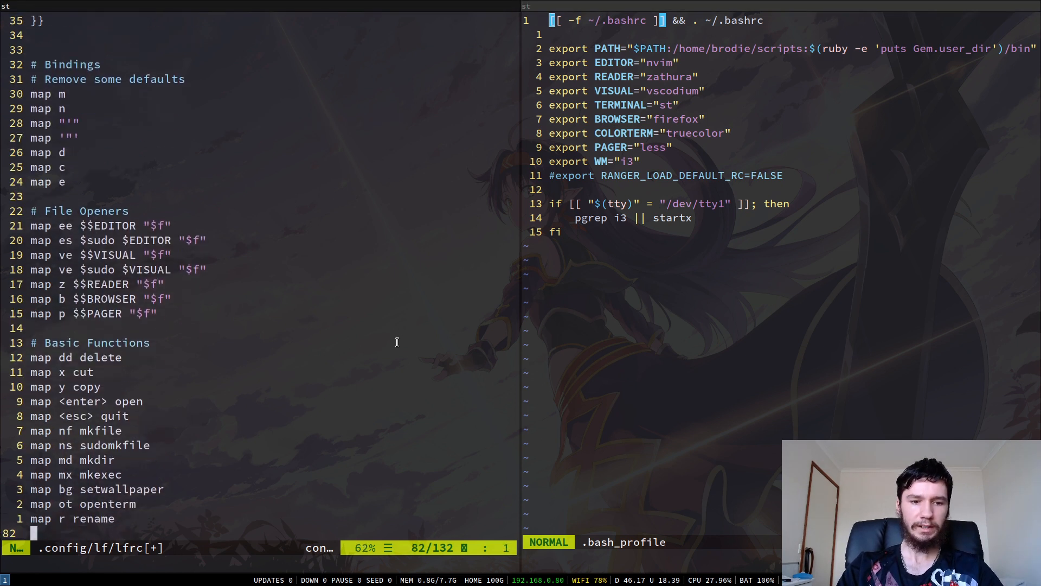
{"action": "scroll", "scroll_direction": "down", "scroll_amount": 3}
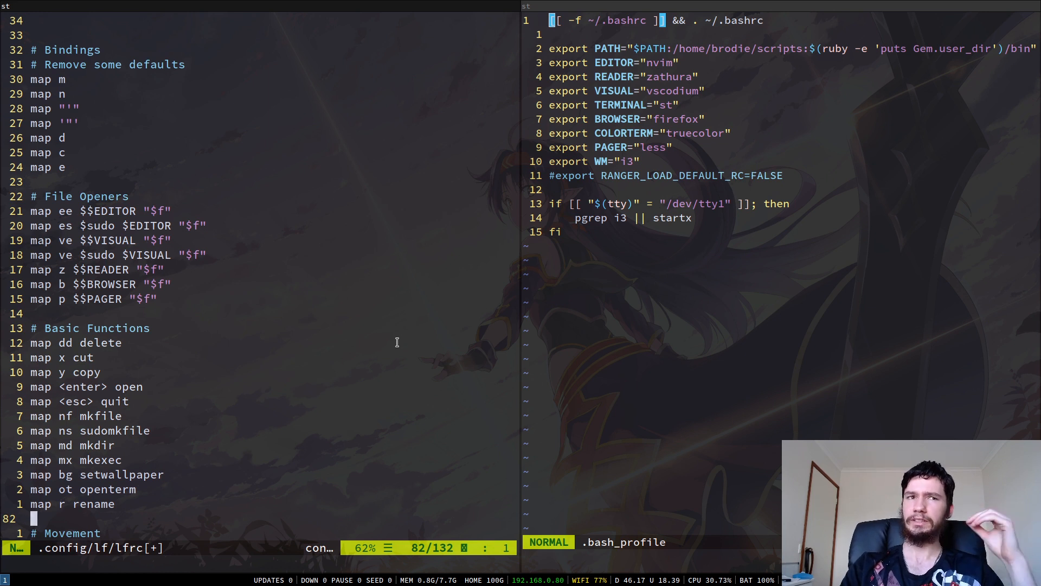
{"action": "key", "text": "j"}
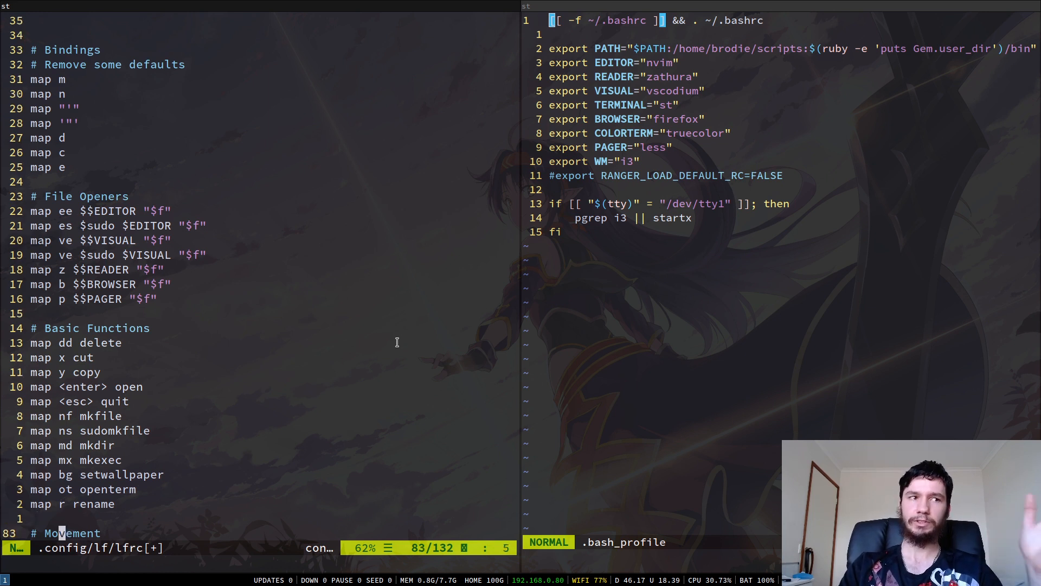
{"action": "scroll", "scroll_direction": "down", "scroll_amount": 3}
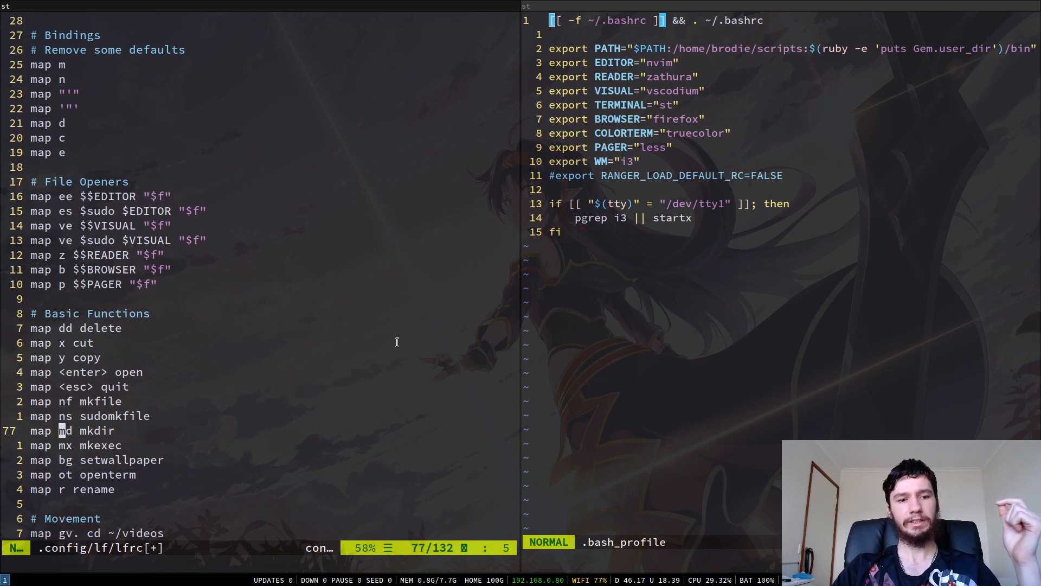
{"action": "scroll", "scroll_direction": "down", "scroll_amount": 3}
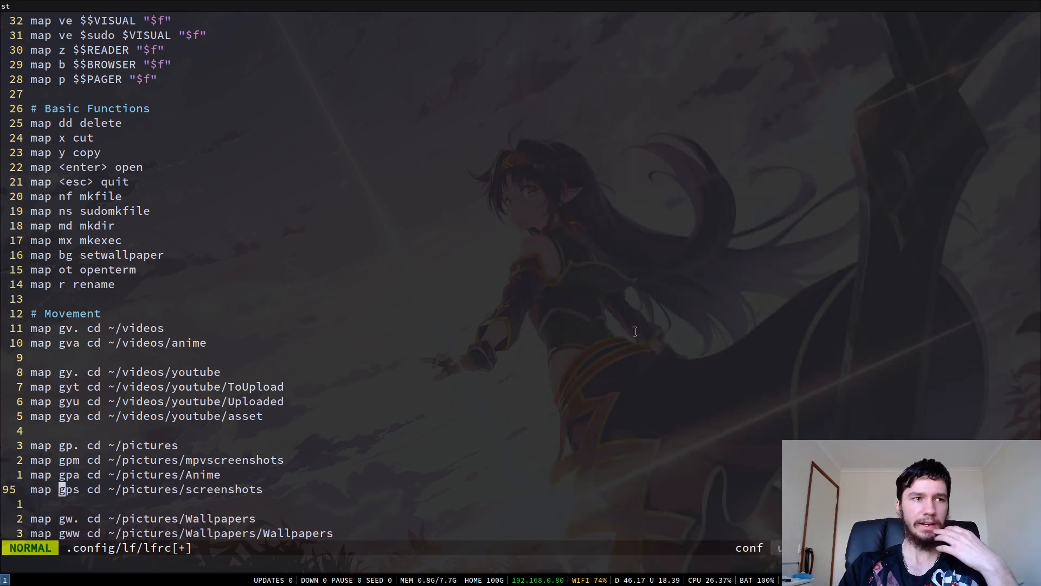
{"action": "scroll", "scroll_direction": "down", "scroll_amount": 3}
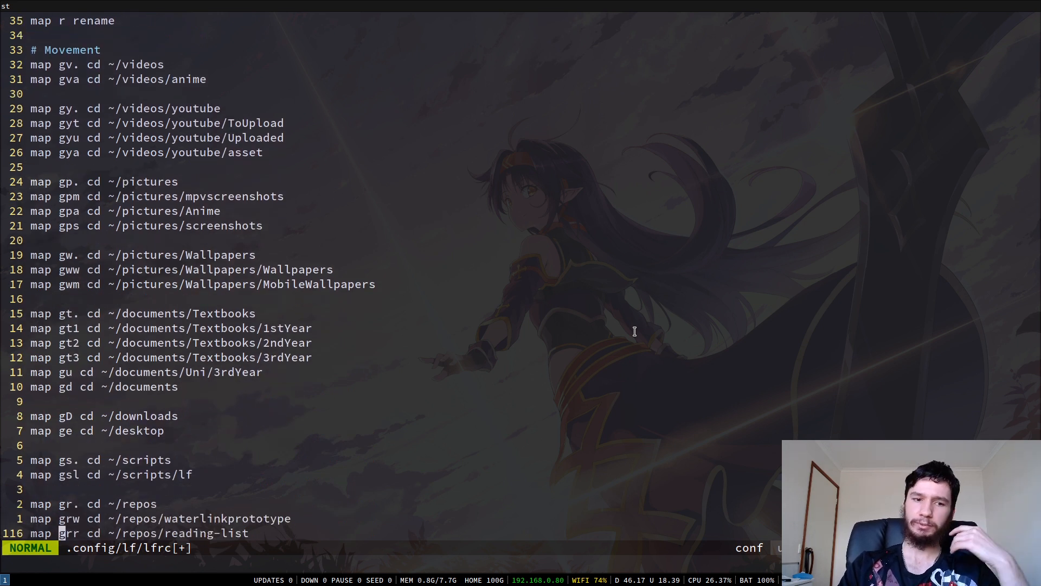
{"action": "scroll", "scroll_direction": "down", "scroll_amount": 3}
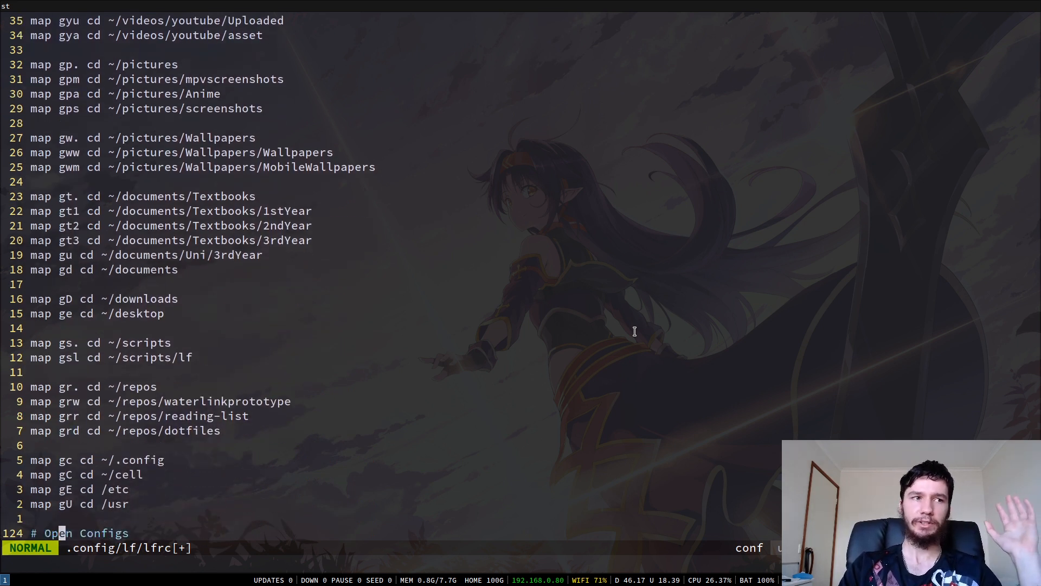
{"action": "scroll", "scroll_direction": "down", "scroll_amount": 3}
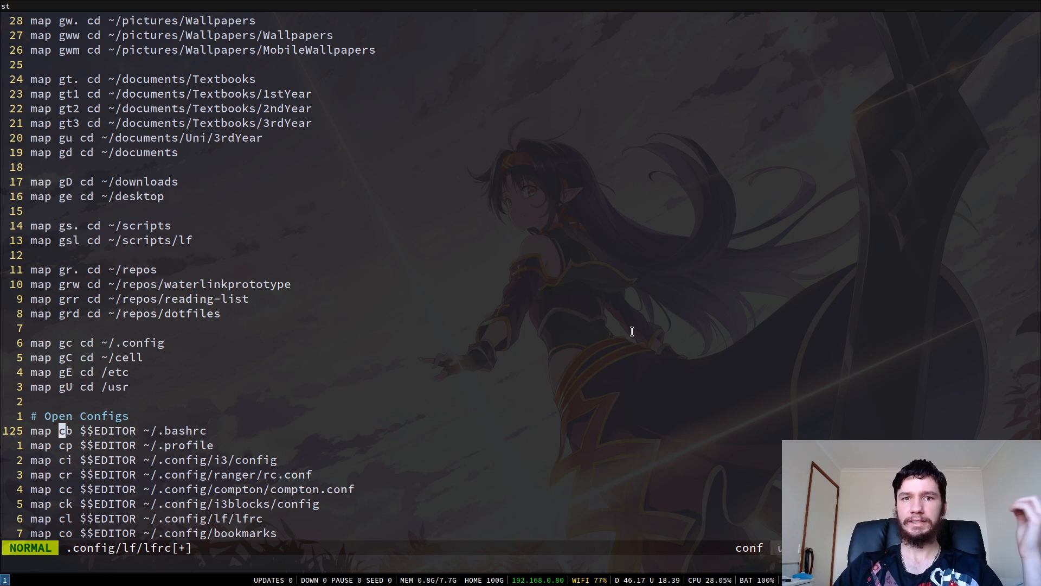
{"action": "mouse_move", "coordinate": [629, 332]}
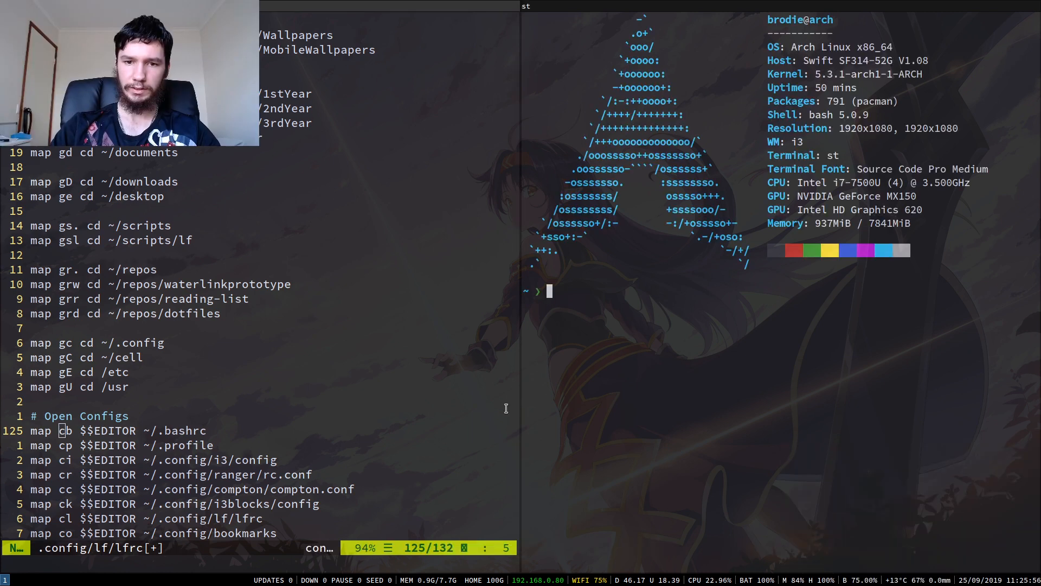
Run 'lf -doc | less' in the st terminal split to page lf's documentation.
{"action": "type", "text": "lf -c"}
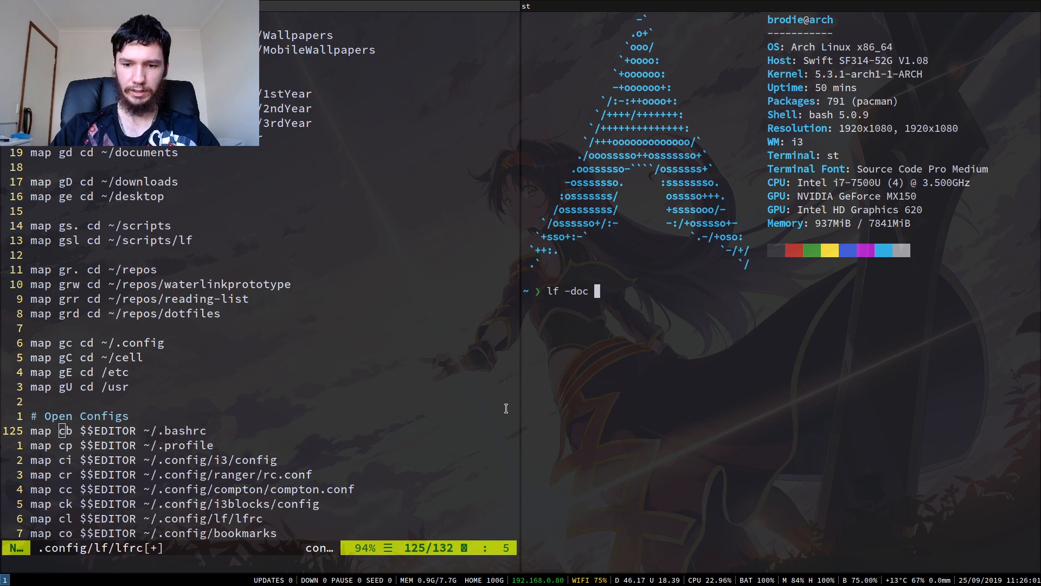
{"action": "type", "text": "| l"}
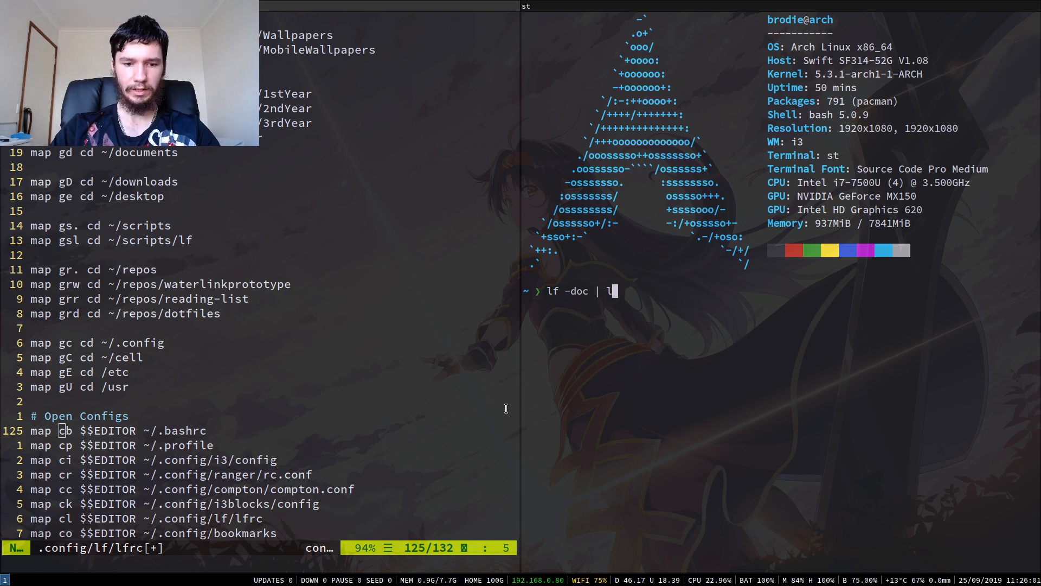
{"action": "type", "text": "ess"}
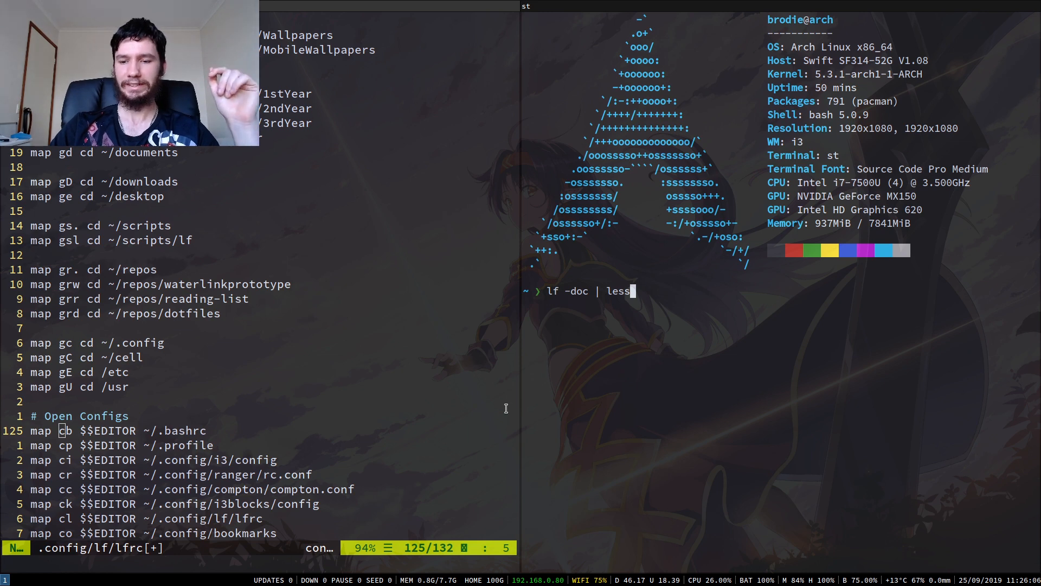
{"action": "key", "text": "Return"}
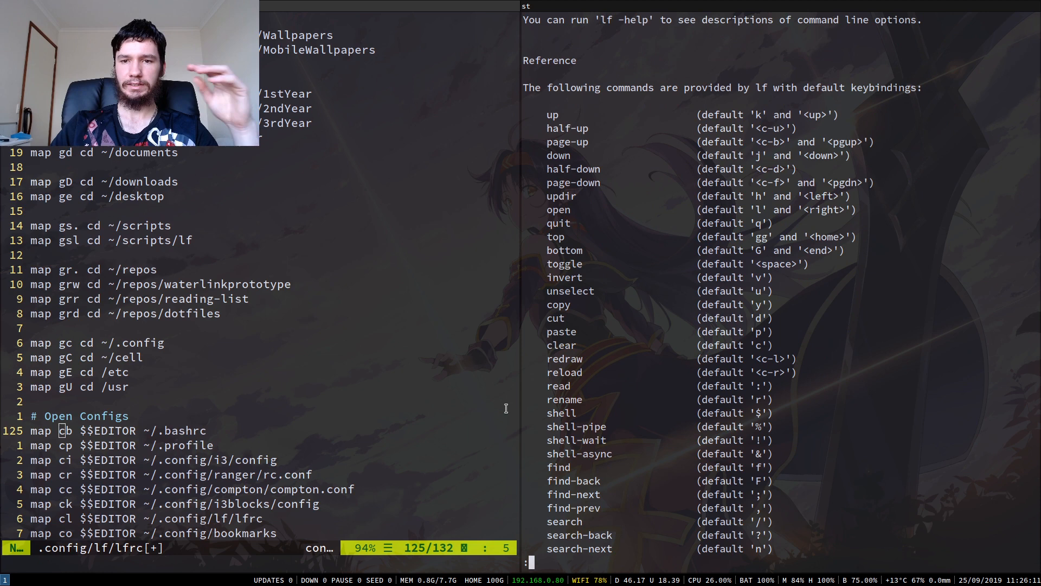
Scroll down through lf's documentation in less.
{"action": "scroll", "scroll_direction": "down", "scroll_amount": 3}
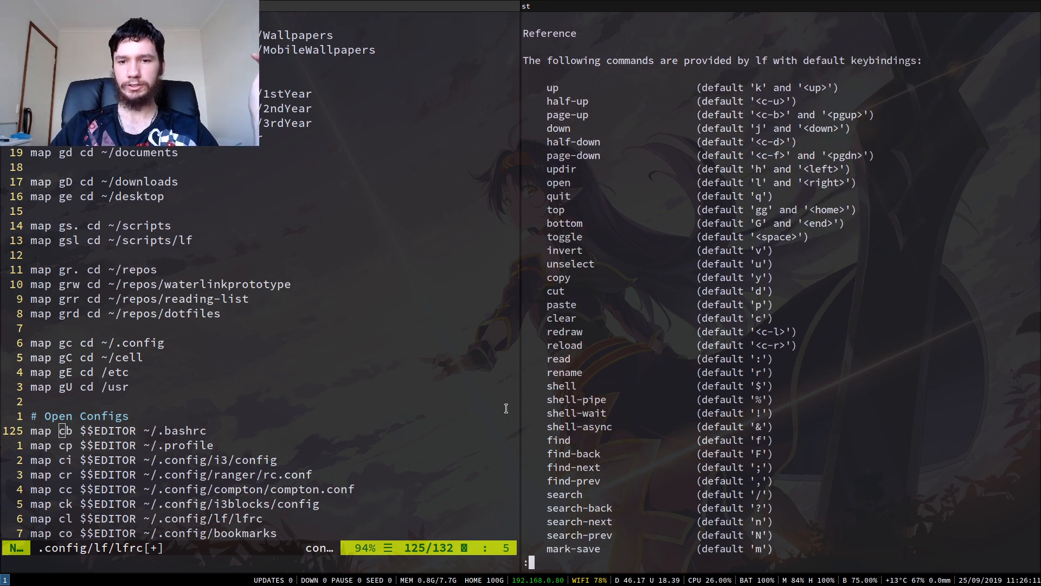
{"action": "scroll", "scroll_direction": "down", "scroll_amount": 3}
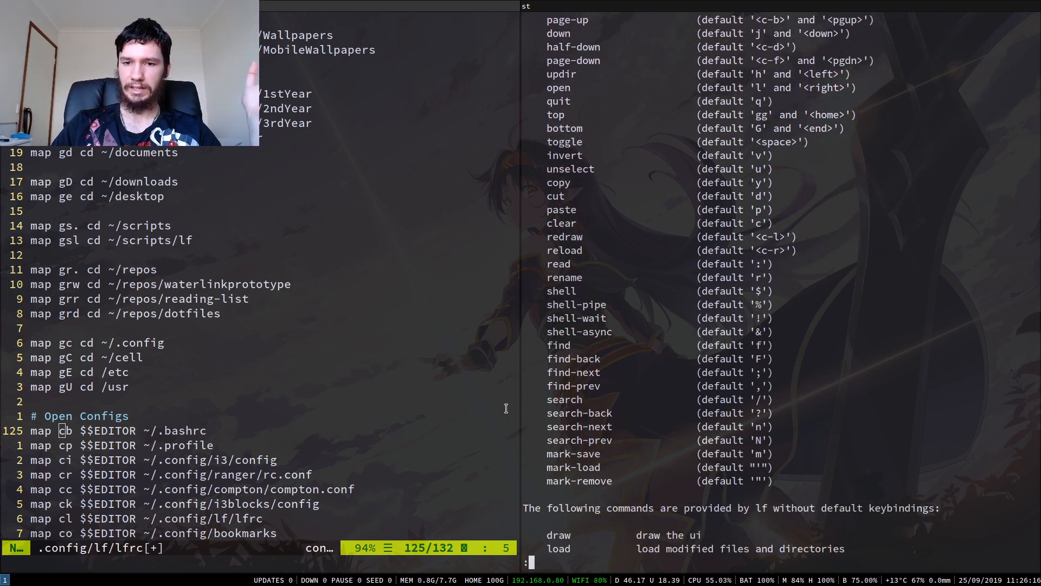
{"action": "scroll", "scroll_direction": "down", "scroll_amount": 3}
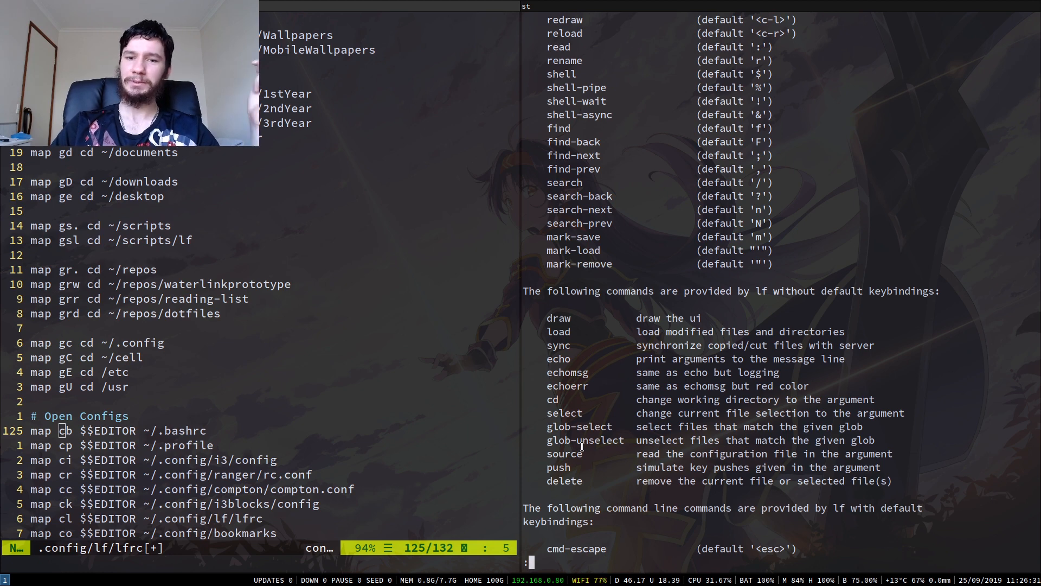
{"action": "scroll", "scroll_direction": "down", "scroll_amount": 3}
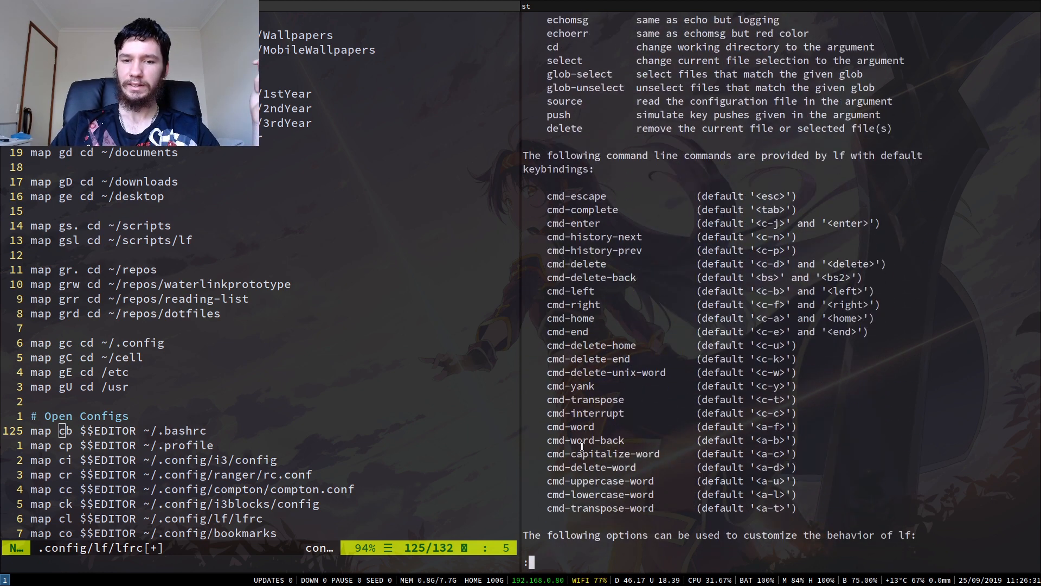
{"action": "scroll", "scroll_direction": "down", "scroll_amount": 3}
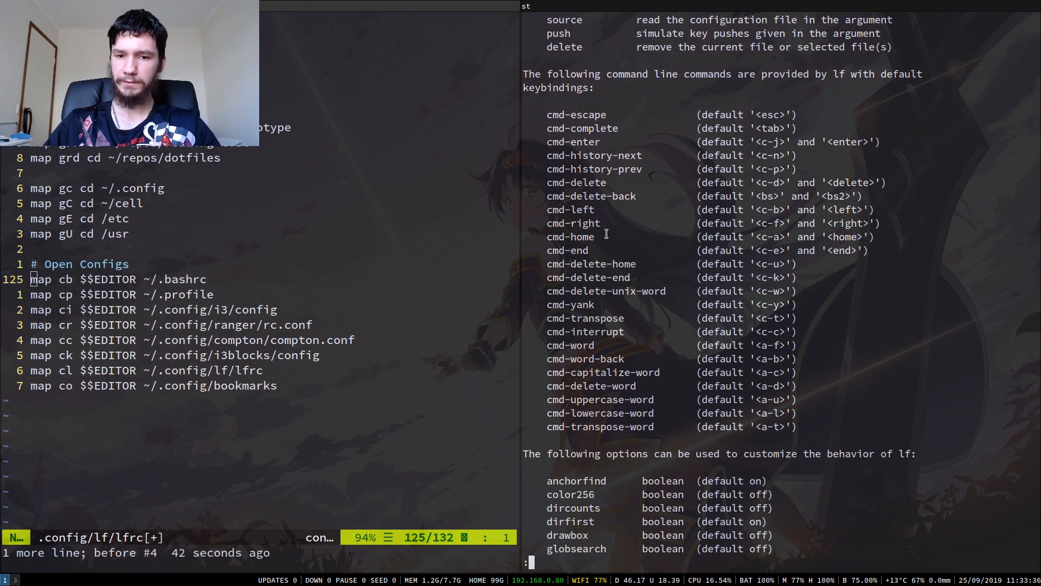
{"action": "scroll", "scroll_direction": "down", "scroll_amount": 3}
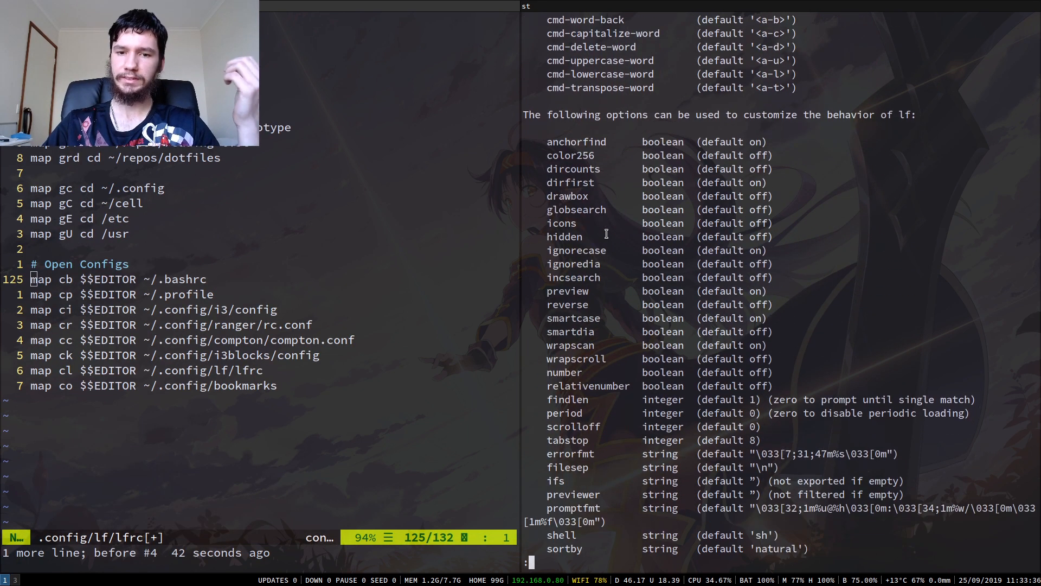
{"action": "scroll", "scroll_direction": "down", "scroll_amount": 3}
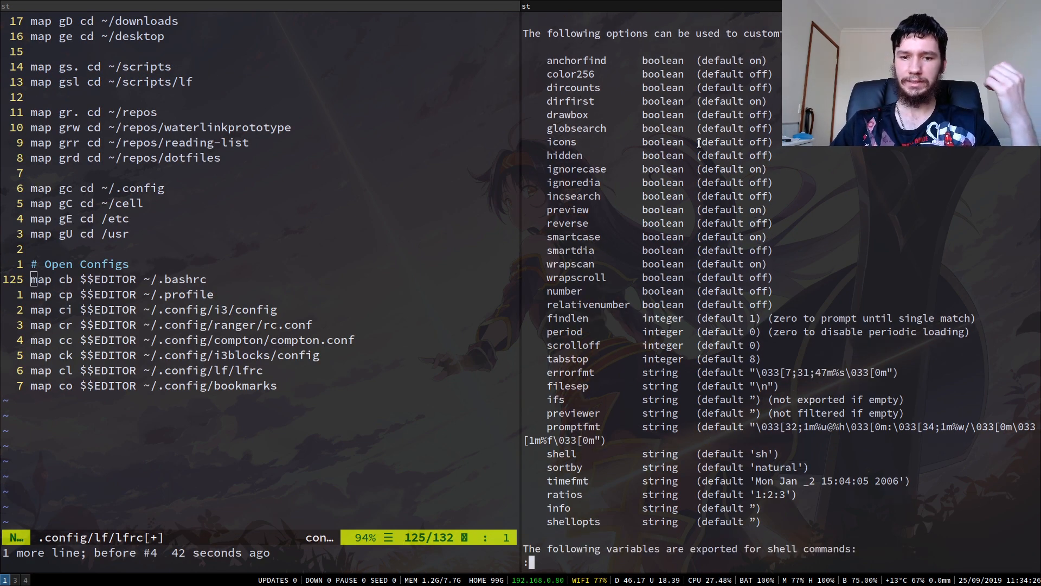
Search the docs for /preview, then scroll the gokcehan/lf GitHub README to Usage.
{"action": "scroll", "scroll_direction": "down", "scroll_amount": 3}
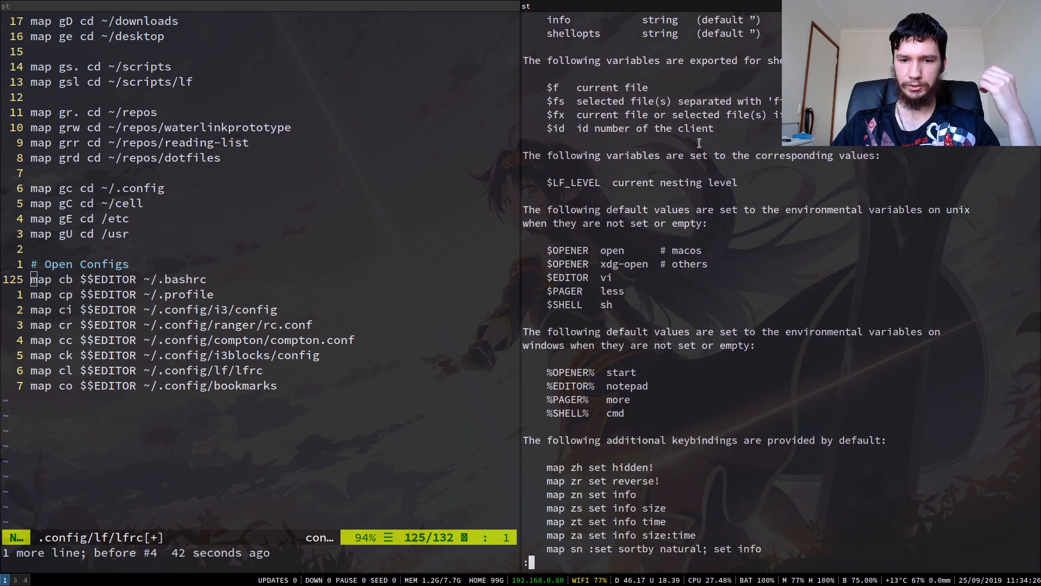
{"action": "scroll", "scroll_direction": "down", "scroll_amount": 3}
{"action": "type", "text": "/"}
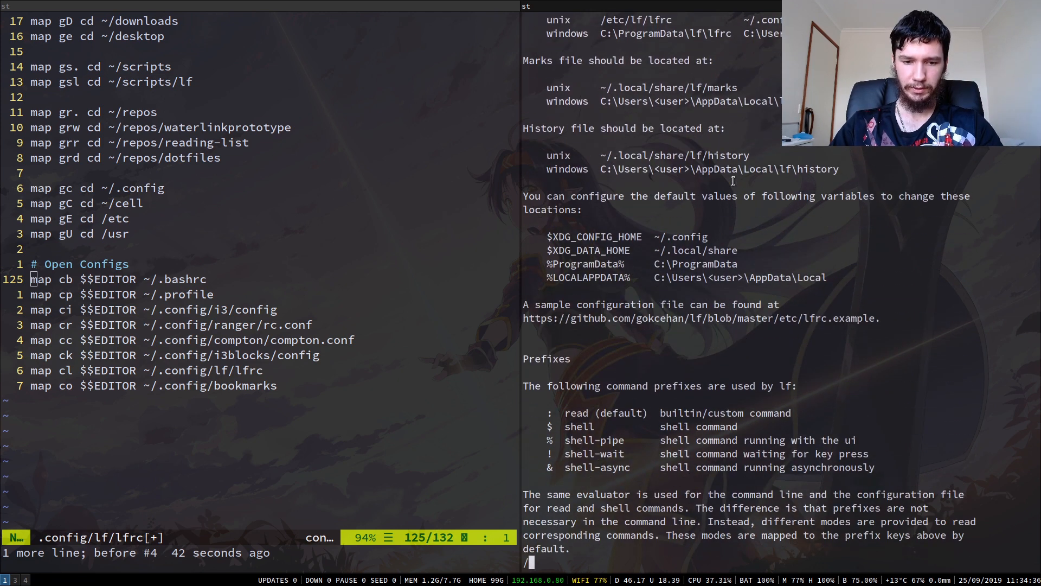
{"action": "scroll", "scroll_direction": "down", "scroll_amount": 3}
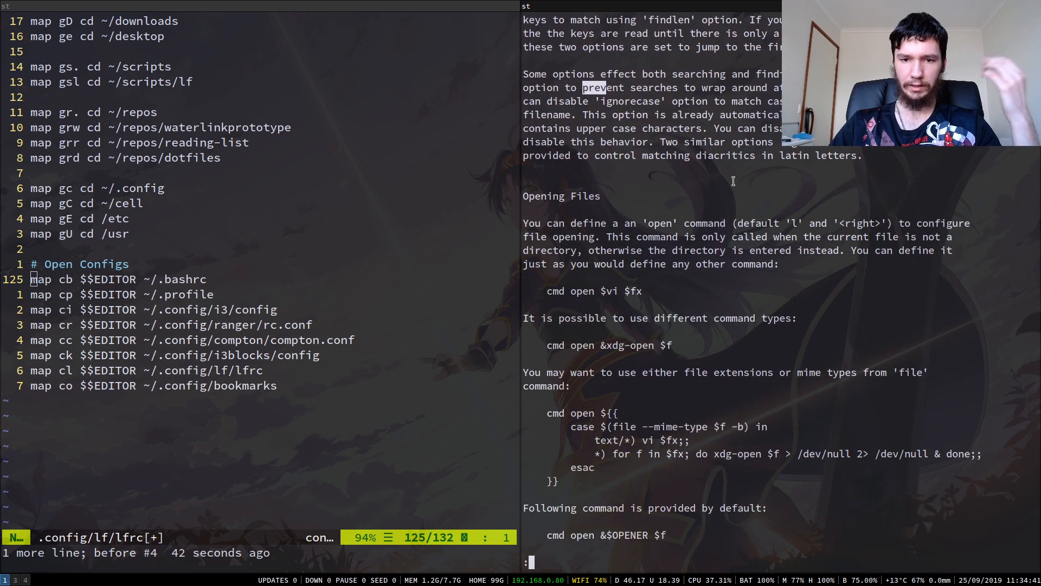
{"action": "scroll", "scroll_direction": "down", "scroll_amount": 3}
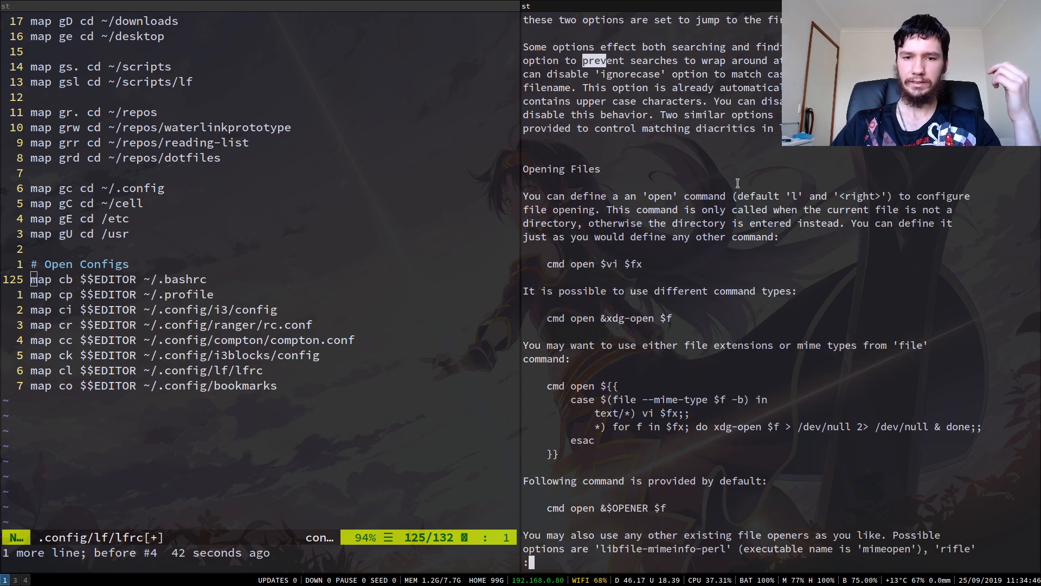
{"action": "type", "text": "/preview"}
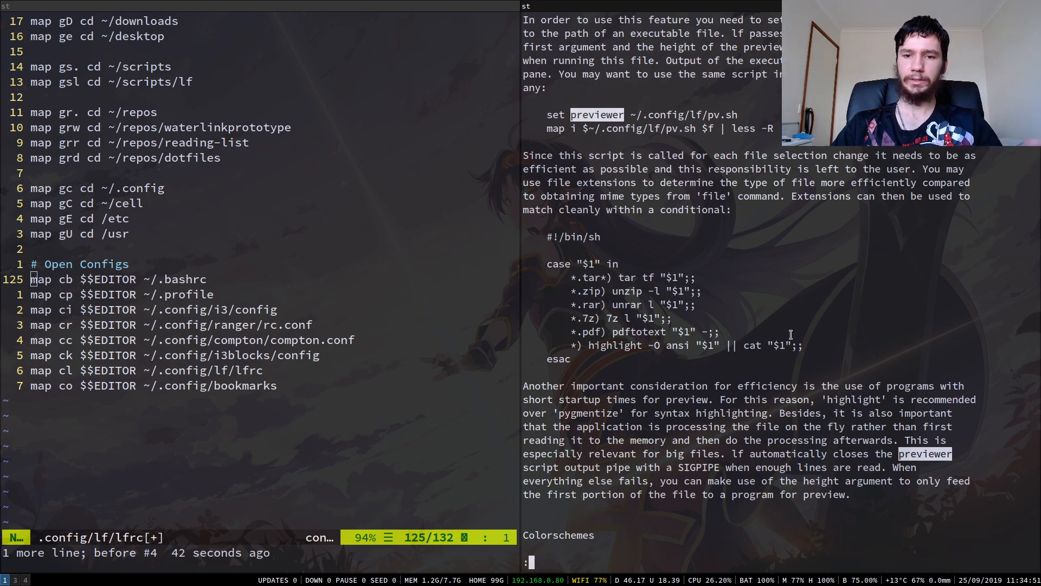
{"action": "mouse_move", "coordinate": [662, 336]}
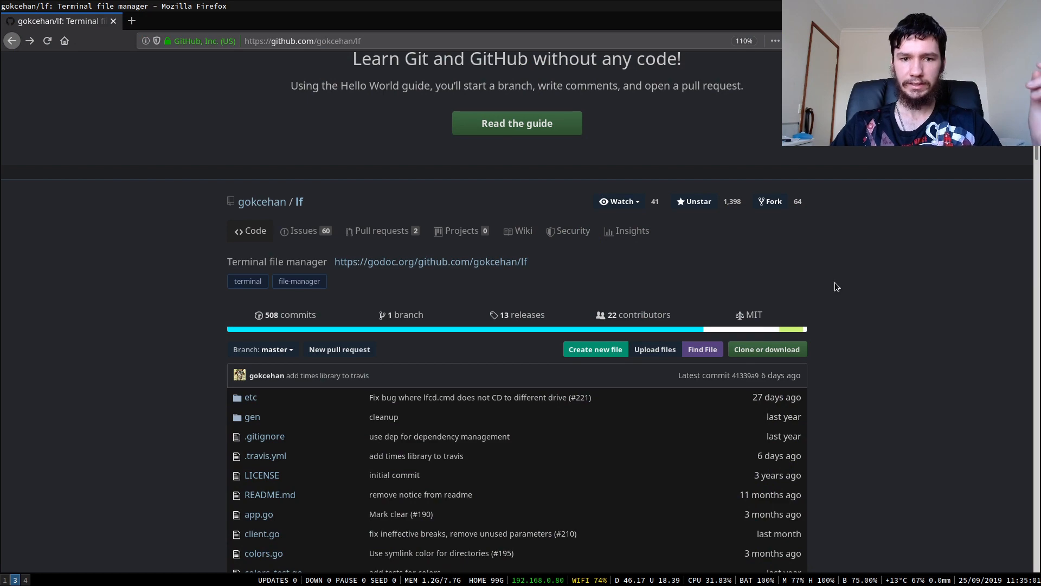
{"action": "scroll", "scroll_direction": "down", "scroll_amount": 3}
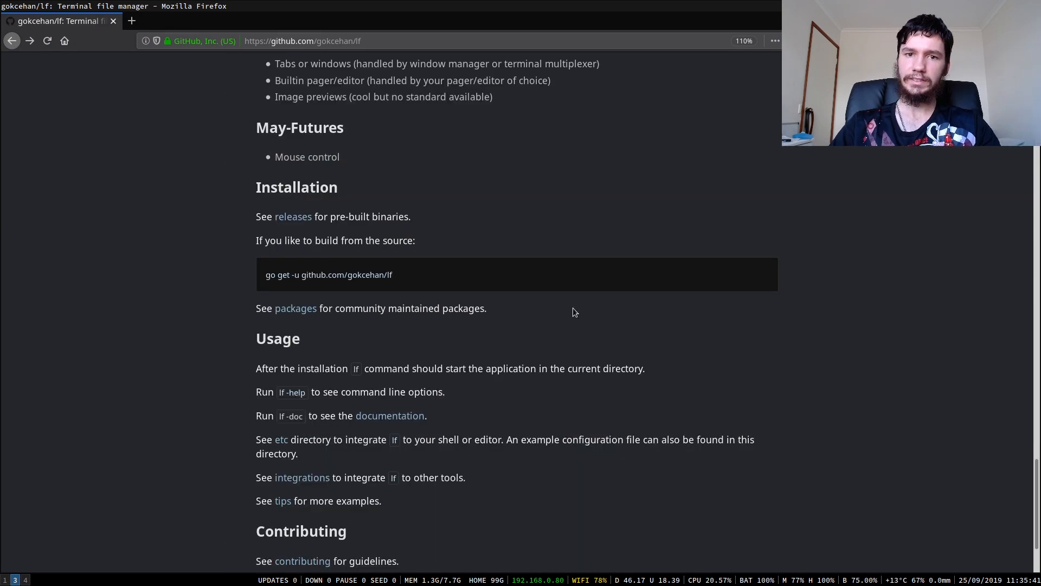
{"action": "mouse_move", "coordinate": [302, 477]}
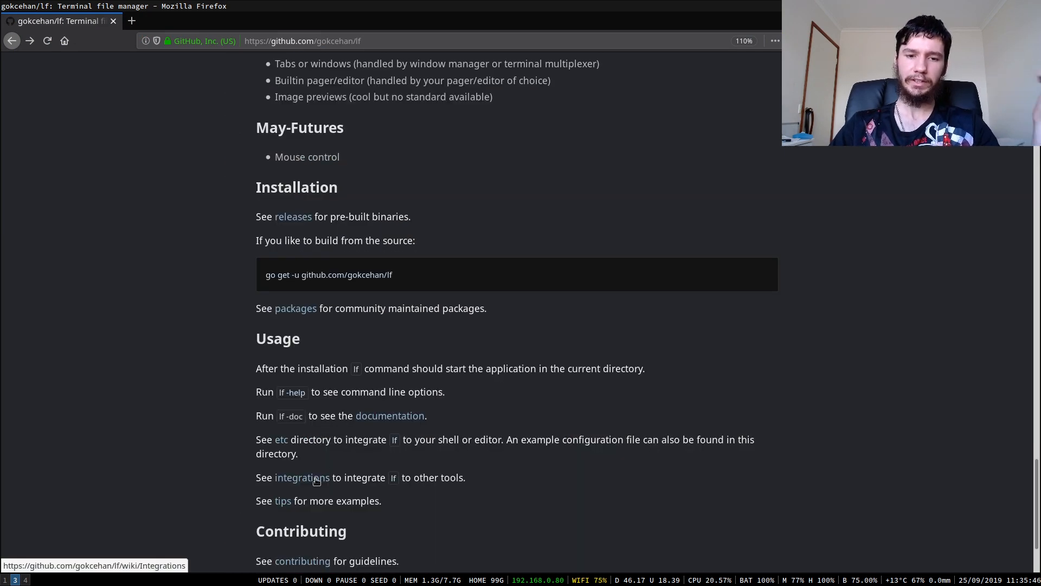
{"action": "left_click", "coordinate": [301, 477]}
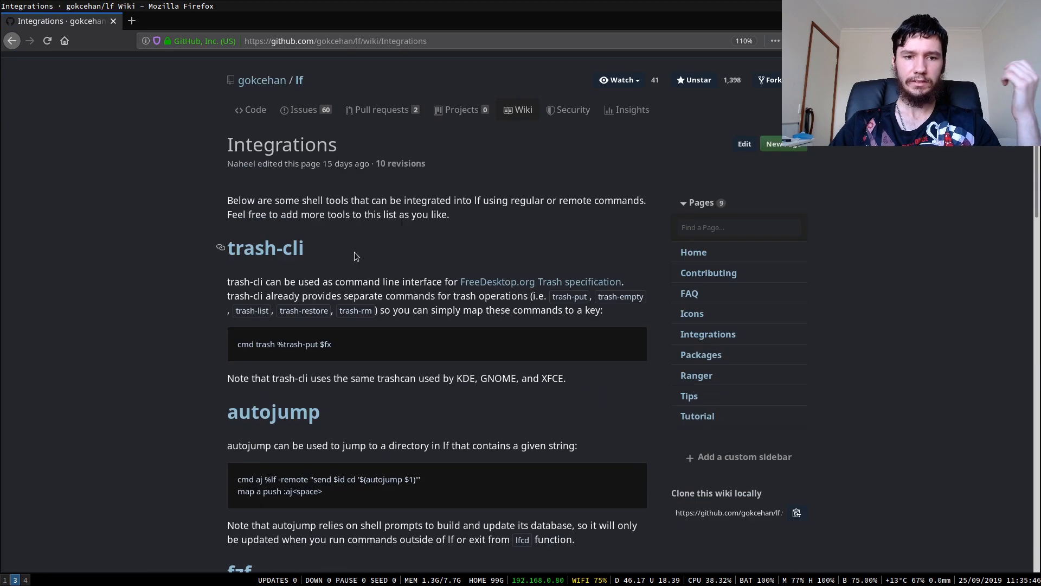
{"action": "scroll", "scroll_direction": "down", "scroll_amount": 3}
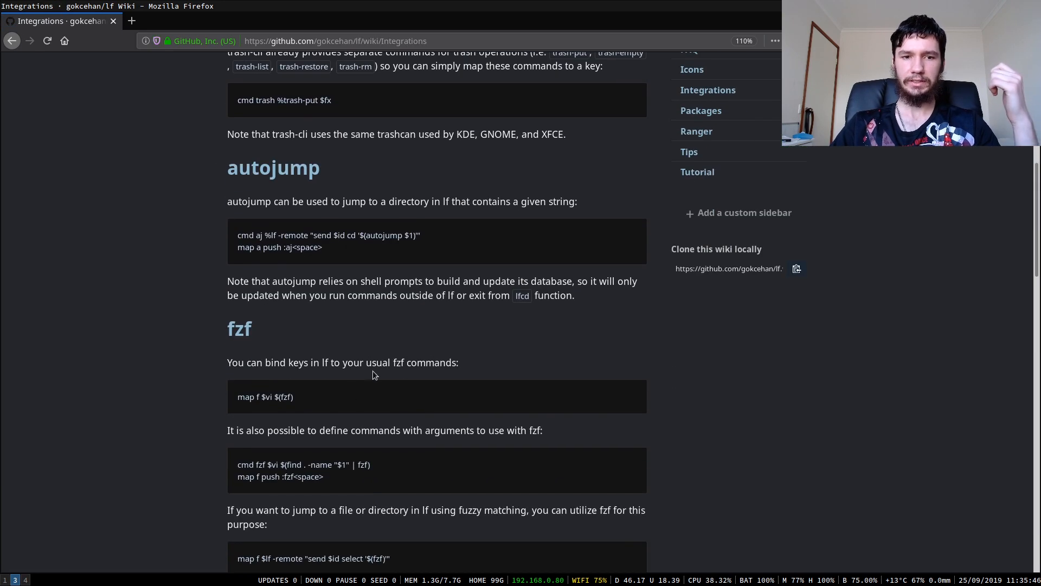
{"action": "mouse_move", "coordinate": [370, 325]}
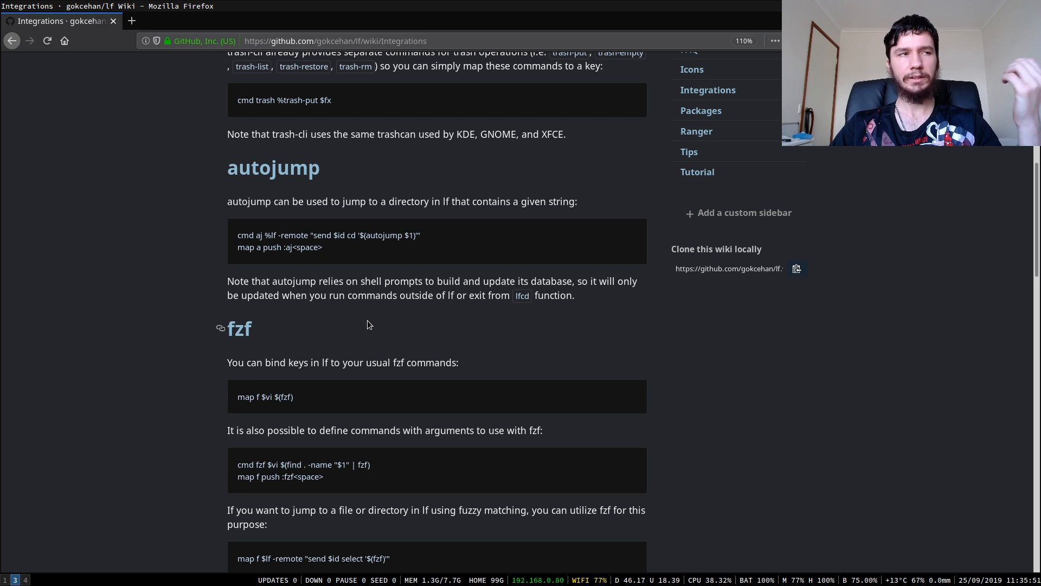
{"action": "mouse_move", "coordinate": [161, 221]}
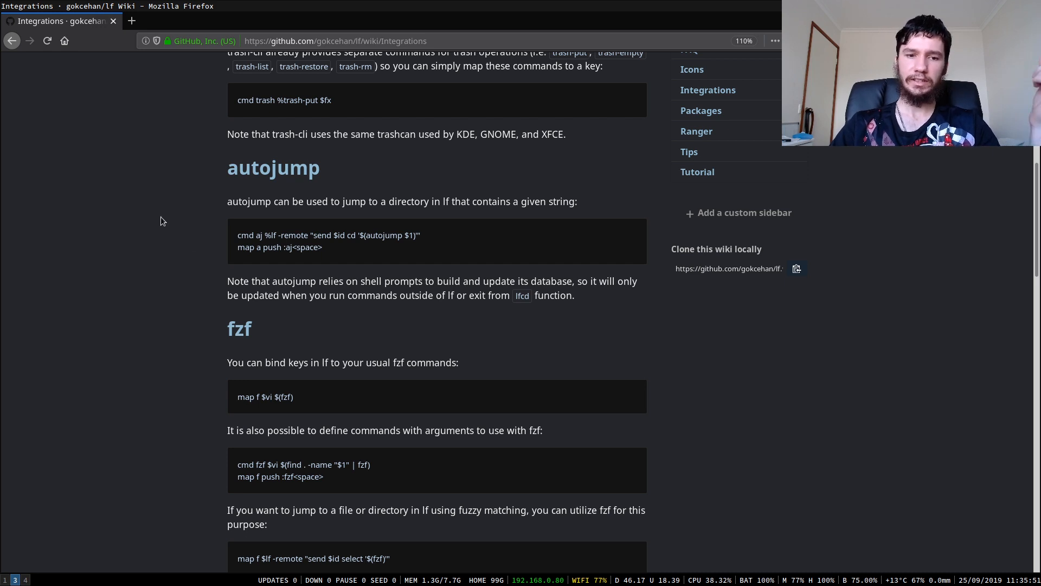
{"action": "mouse_move", "coordinate": [12, 37]}
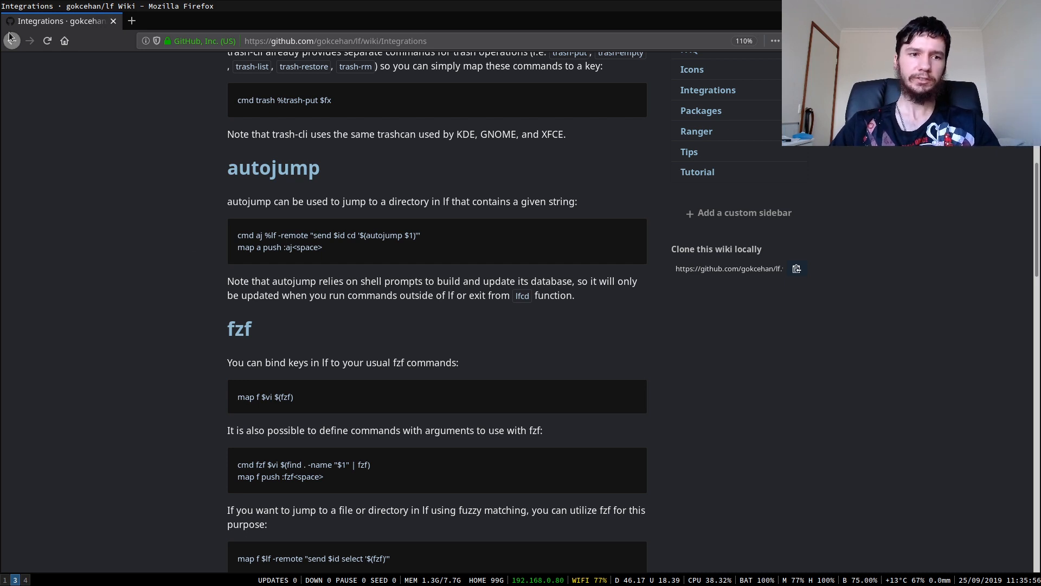
{"action": "mouse_move", "coordinate": [11, 41]}
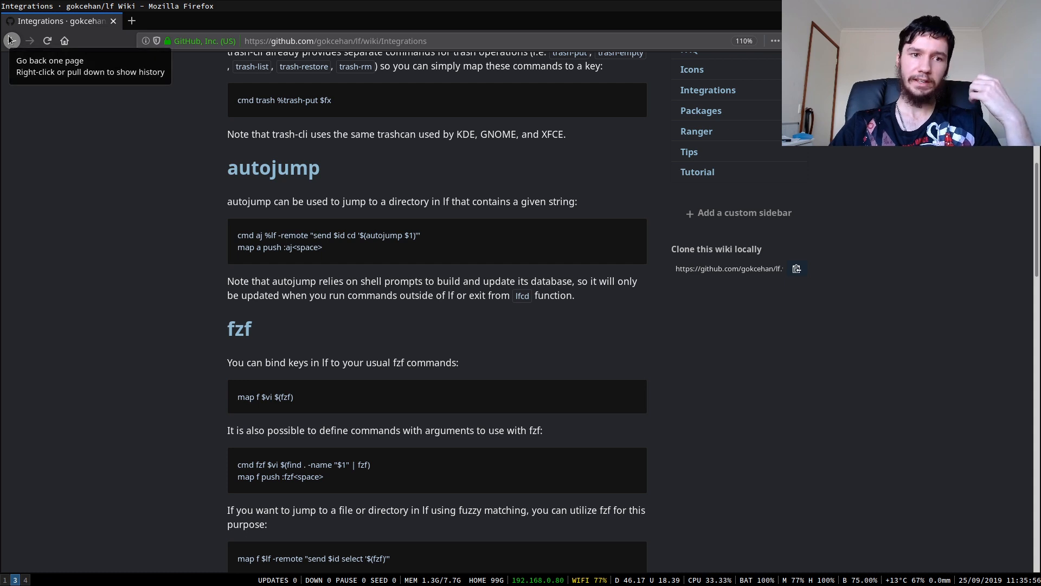
{"action": "left_click", "coordinate": [11, 41]}
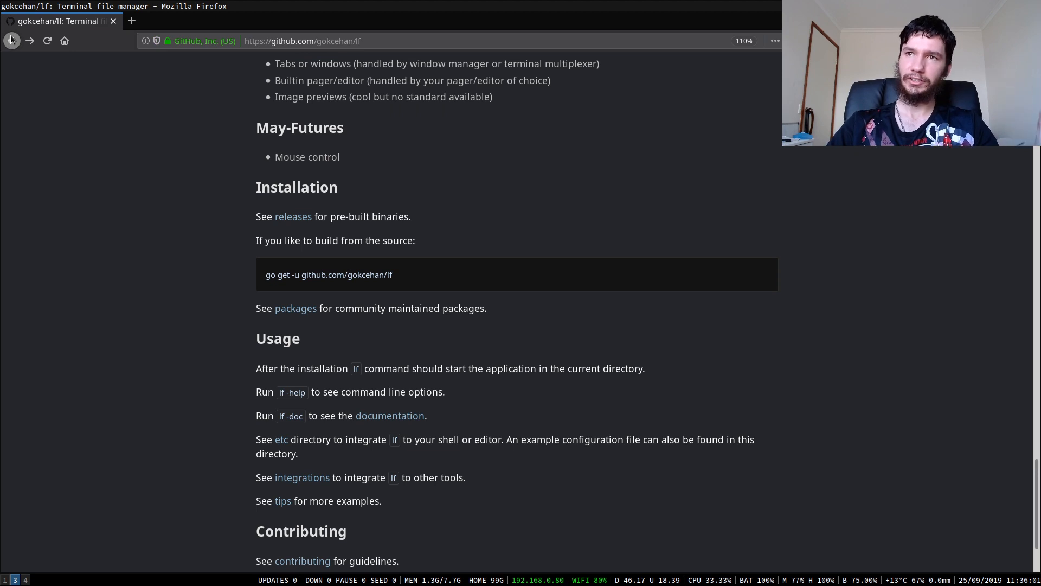
{"action": "mouse_move", "coordinate": [273, 254]}
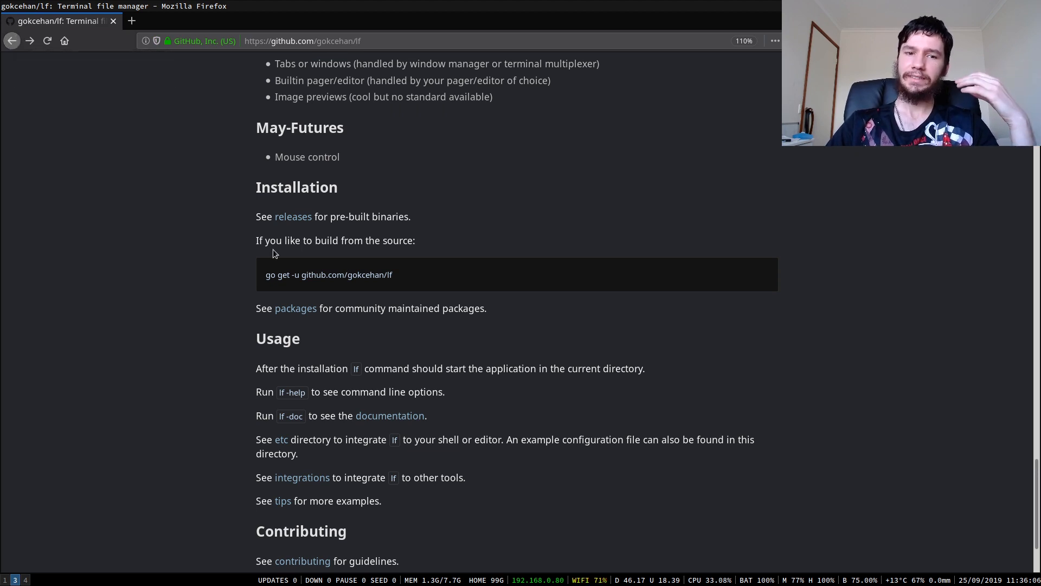
{"action": "triple_click", "coordinate": [328, 275]}
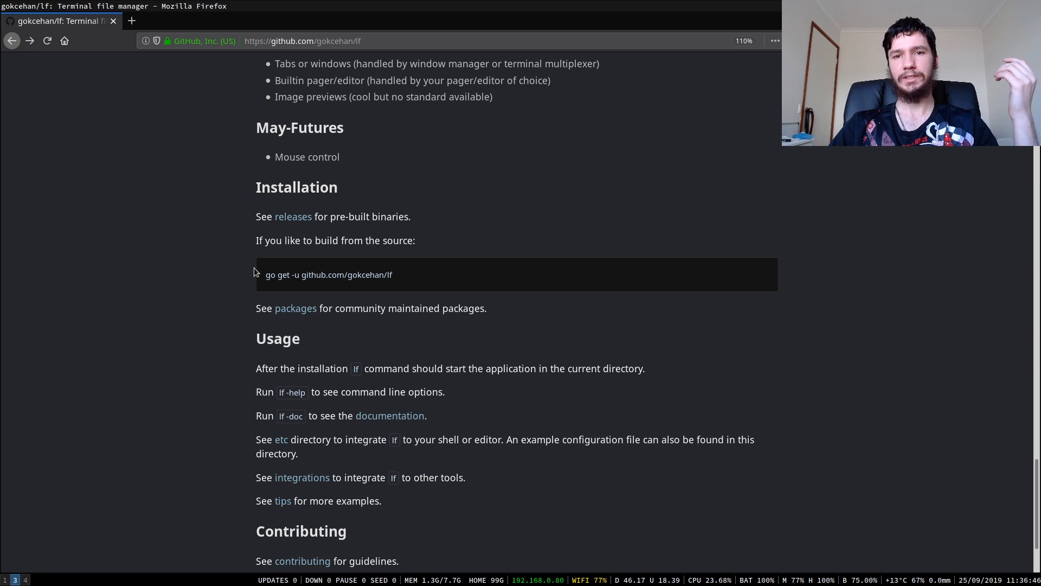
{"action": "mouse_move", "coordinate": [251, 278]}
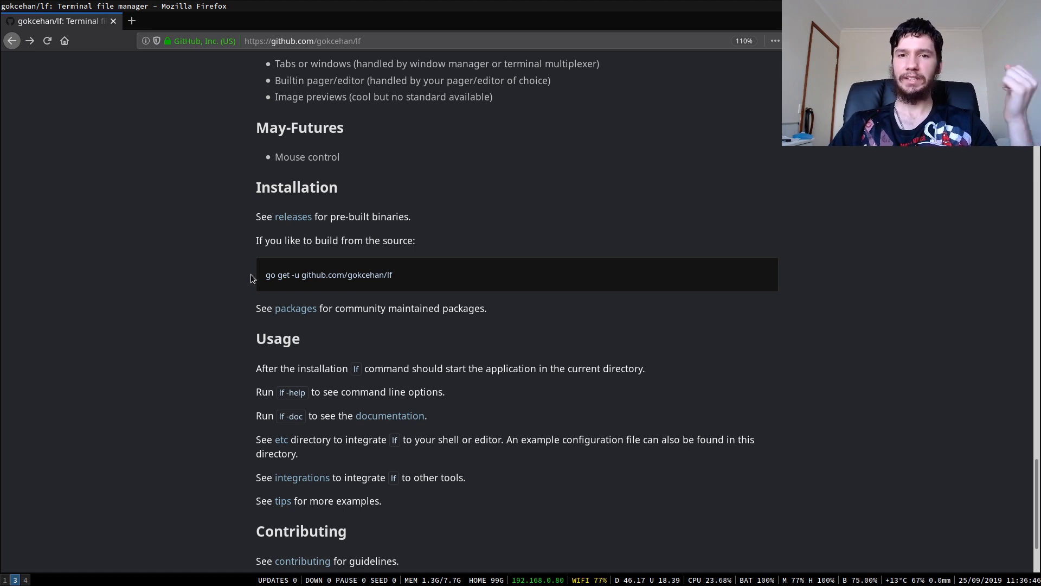